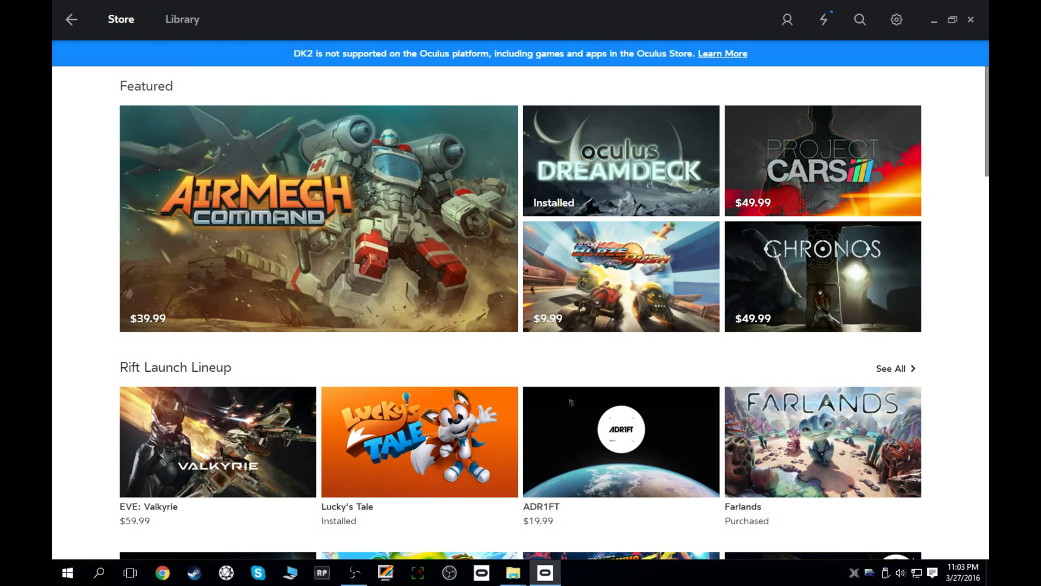
Browse the Store page, open the Oculus Dreamdeck store page, then return to the Store
scroll("down", 3)
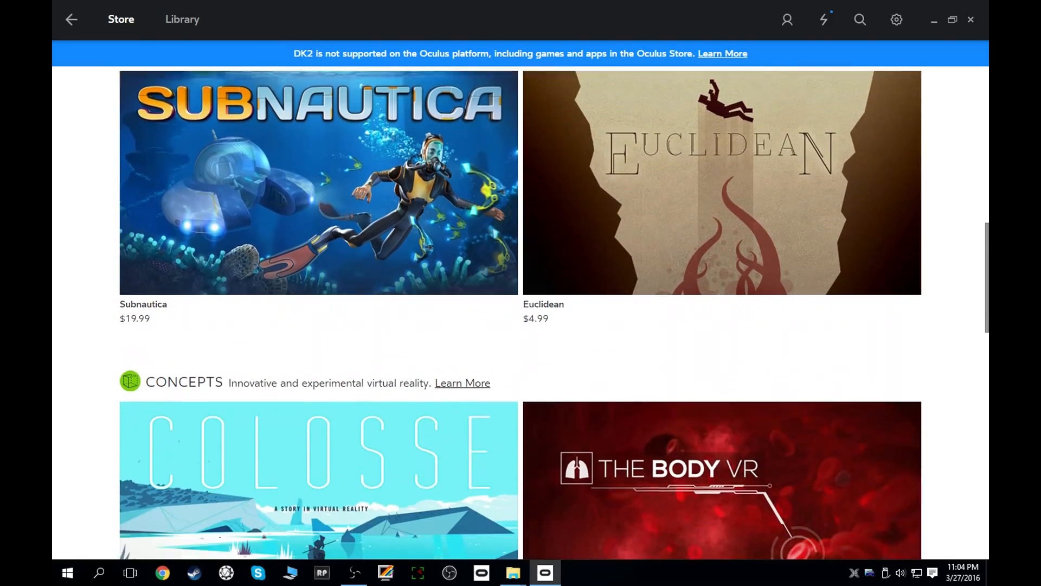
scroll("down", 3)
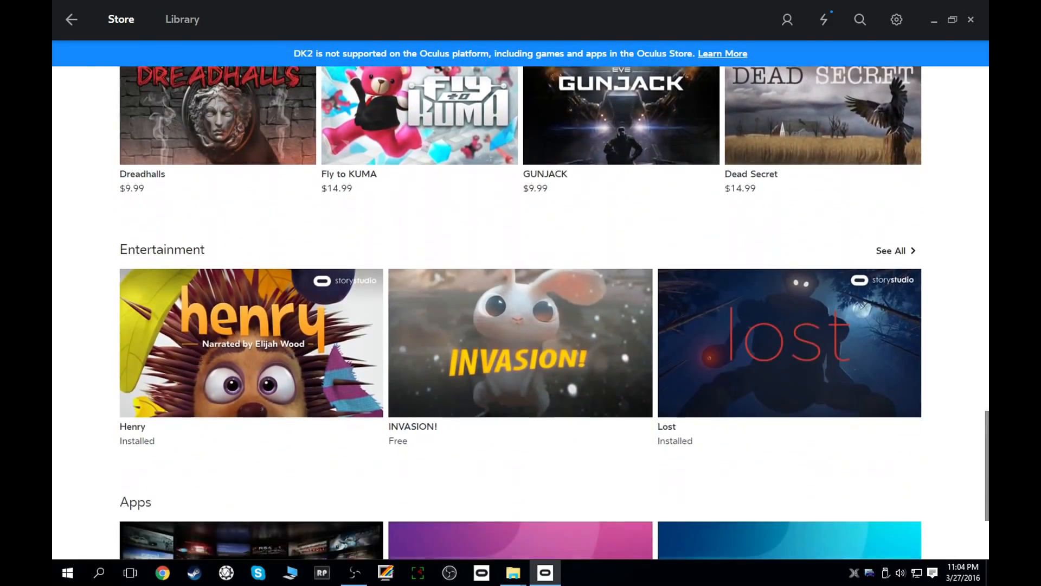
scroll("up", 3)
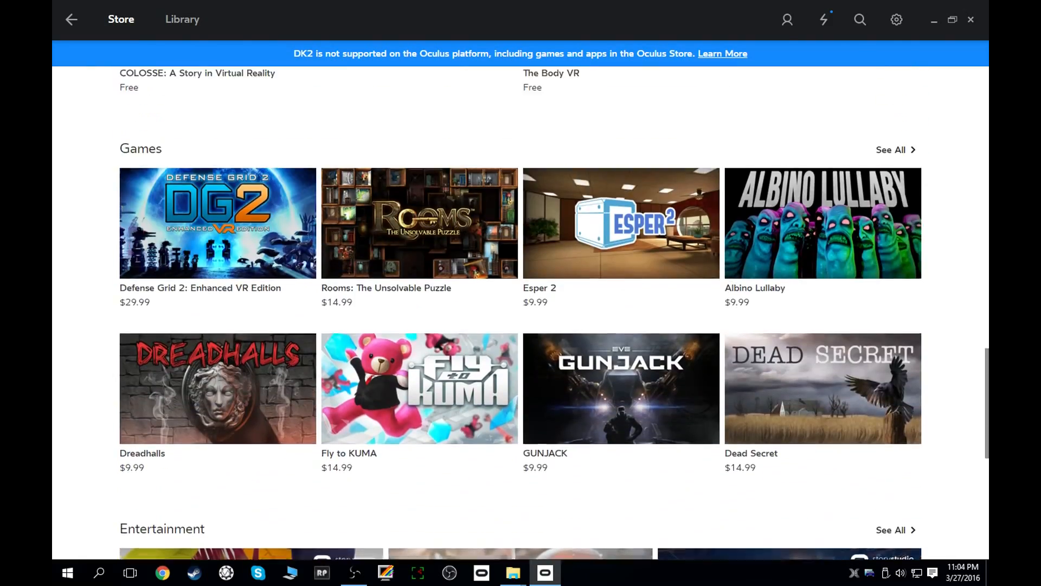
scroll("up", 3)
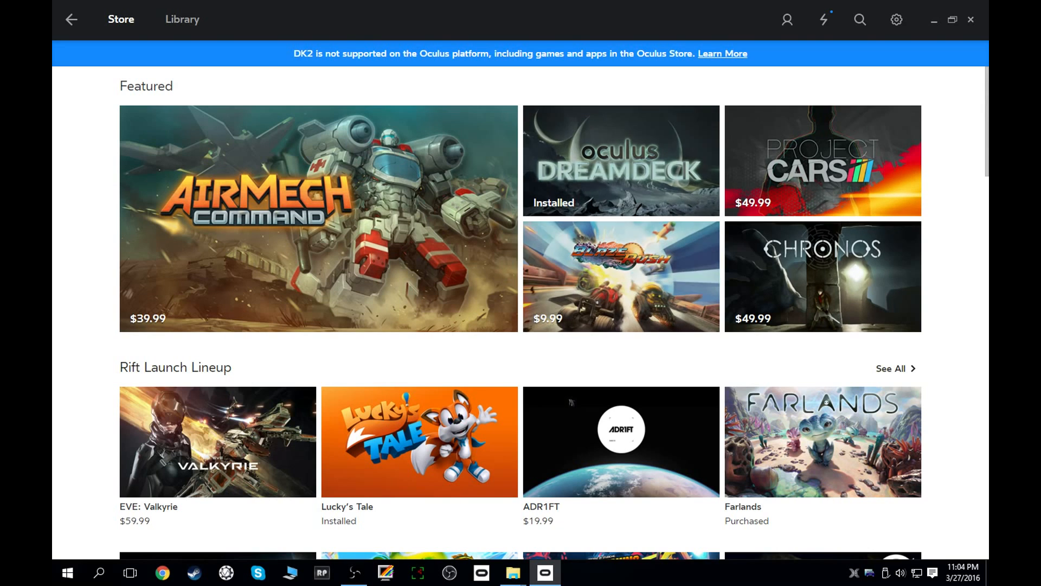
left_click(620, 160)
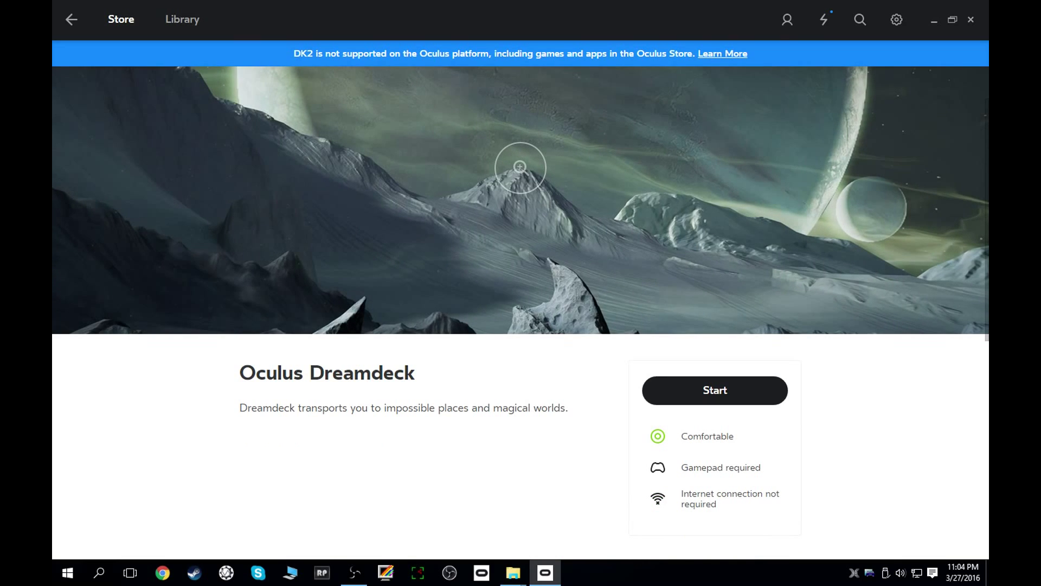
left_click(71, 20)
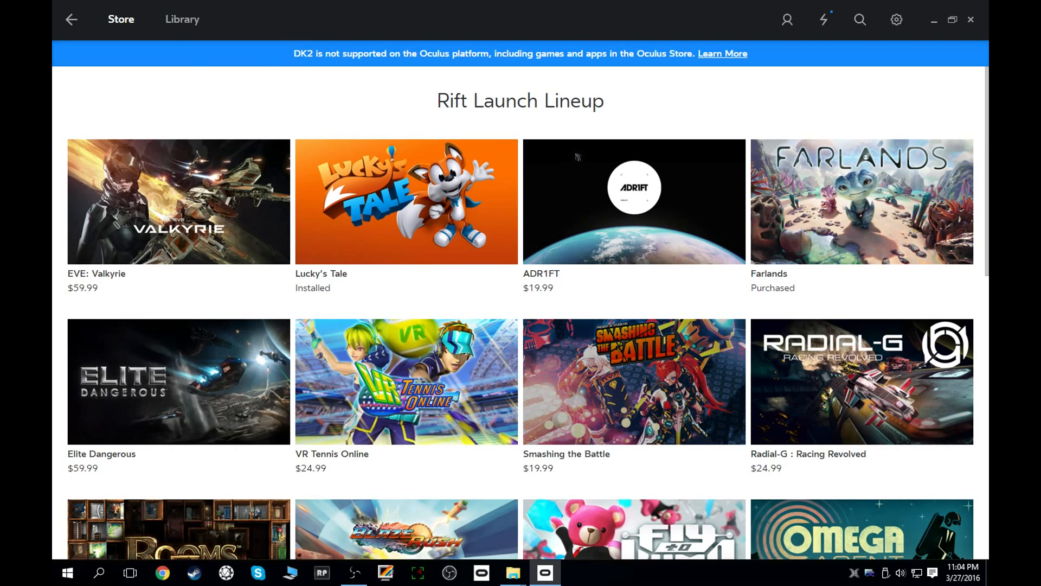
scroll("down", 3)
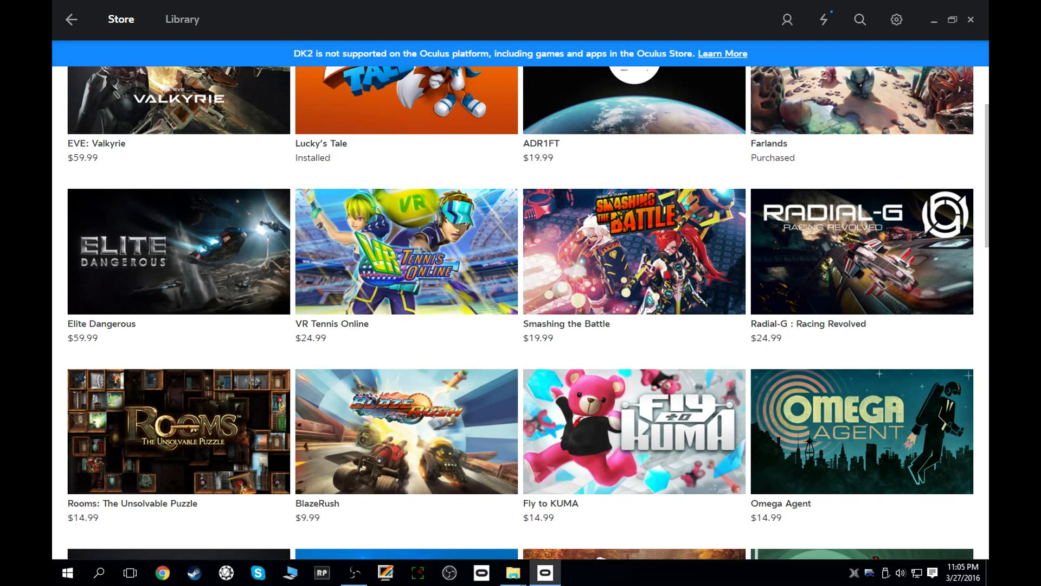
scroll("down", 3)
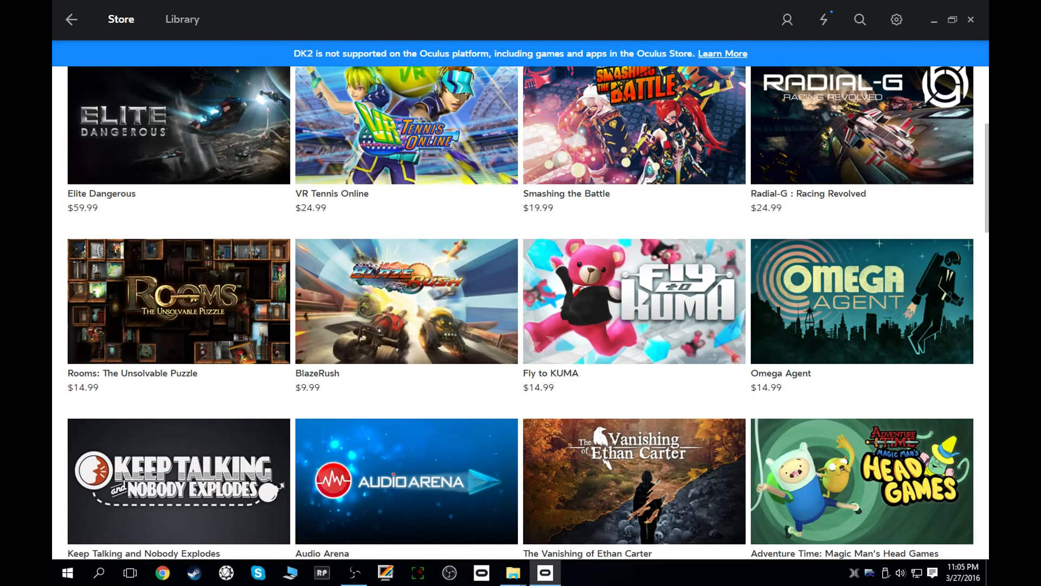
scroll("down", 3)
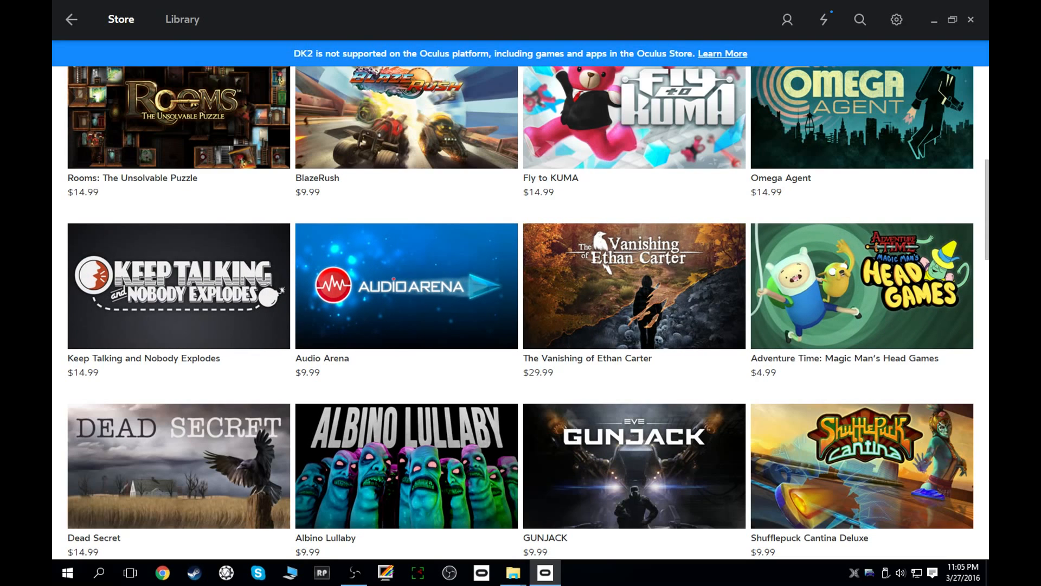
scroll("down", 3)
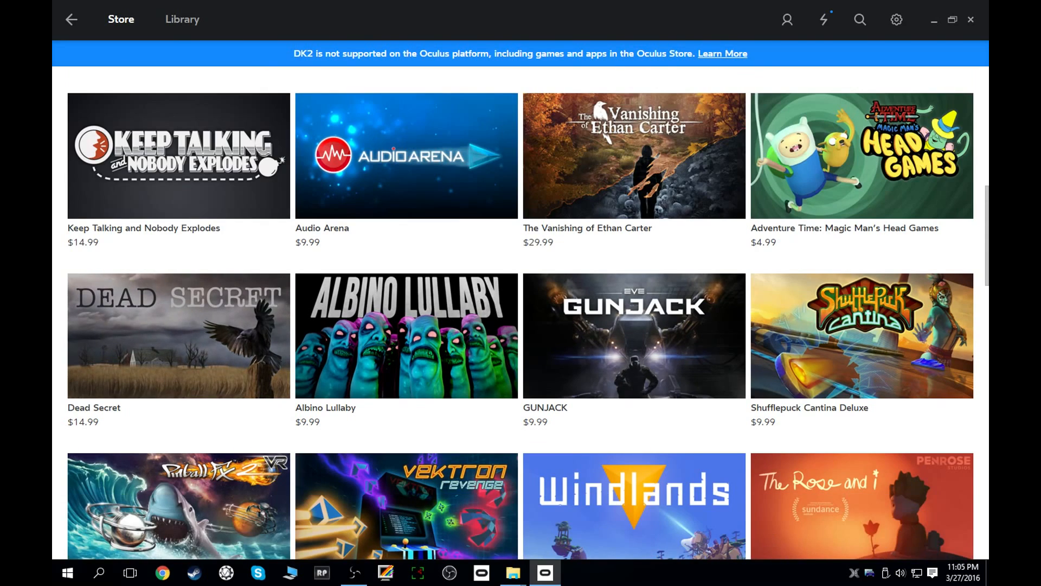
scroll("down", 3)
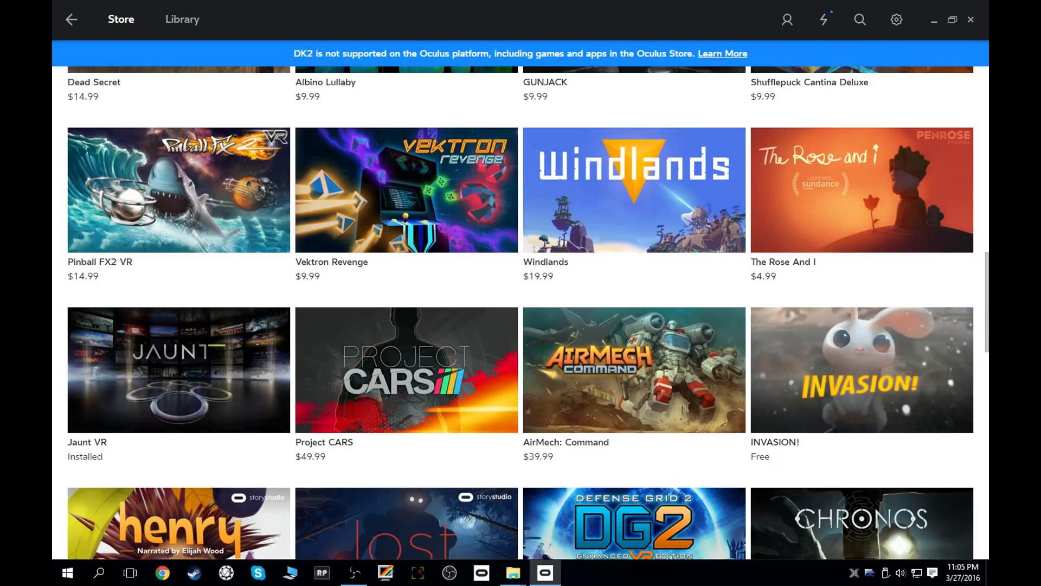
scroll("up", 3)
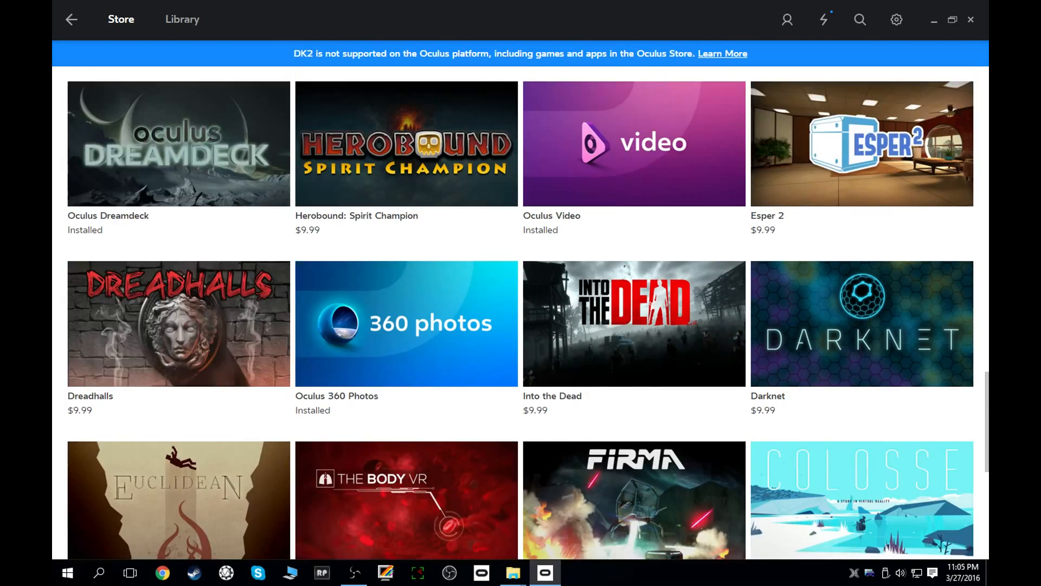
scroll("down", 3)
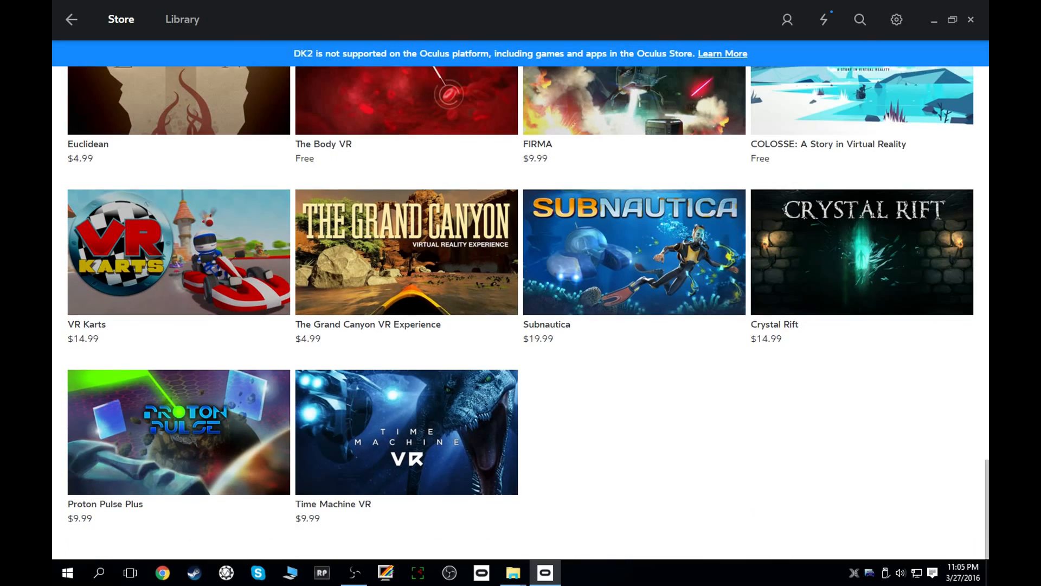
scroll("up", 3)
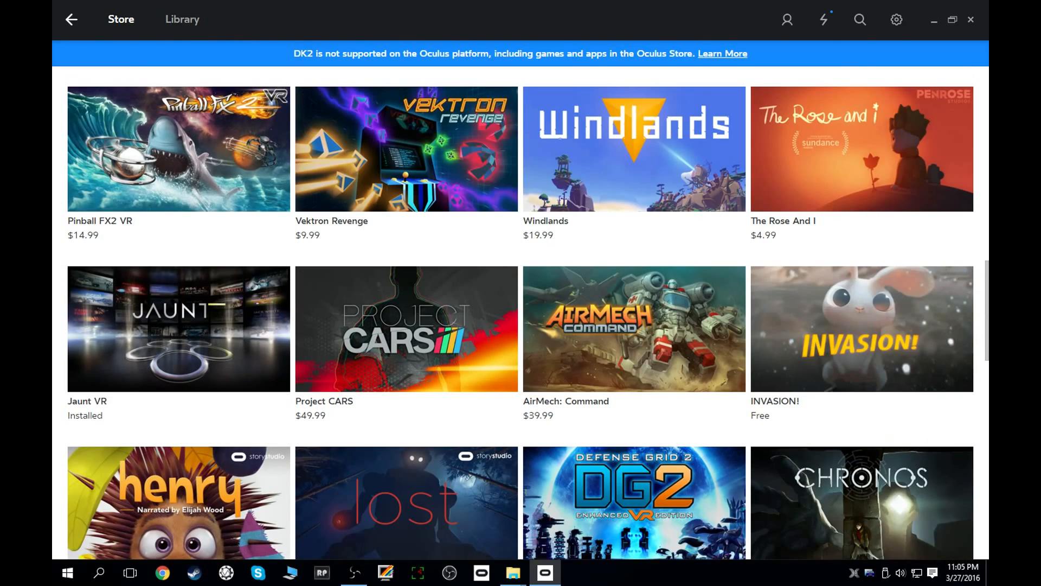
Scroll down the Store front page to reach the Games section
scroll("down", 3)
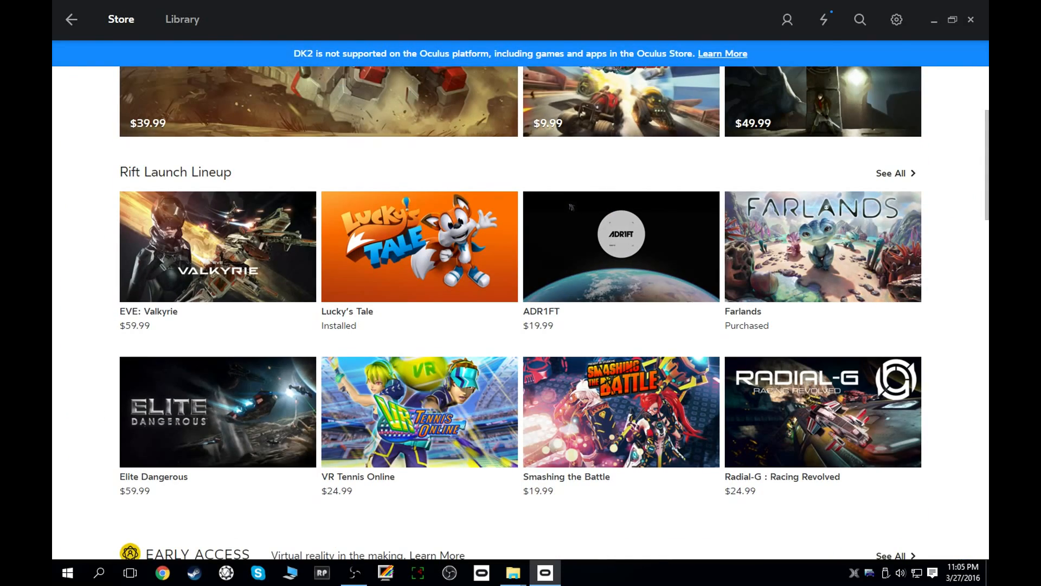
scroll("down", 3)
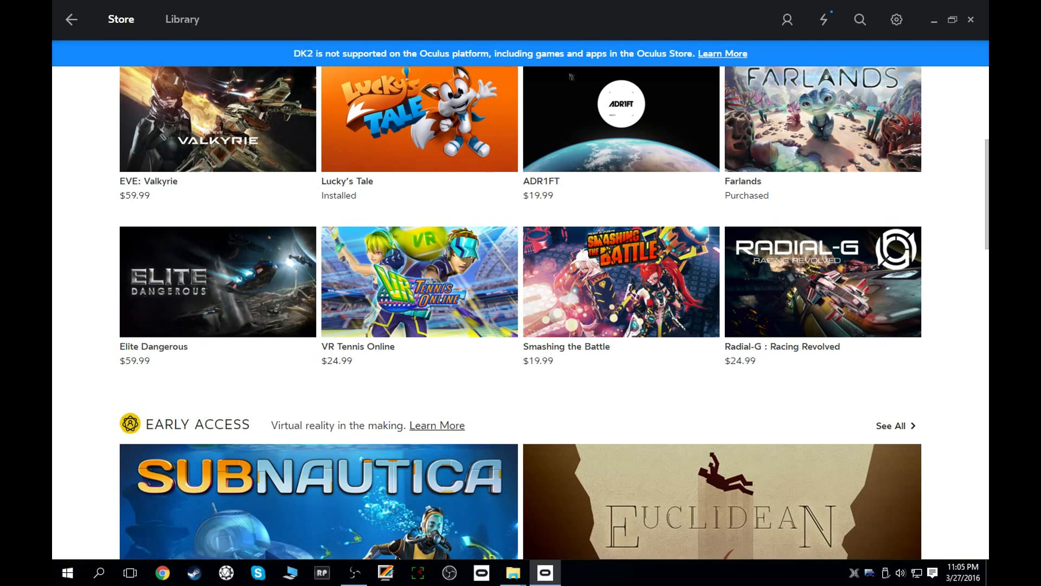
scroll("down", 3)
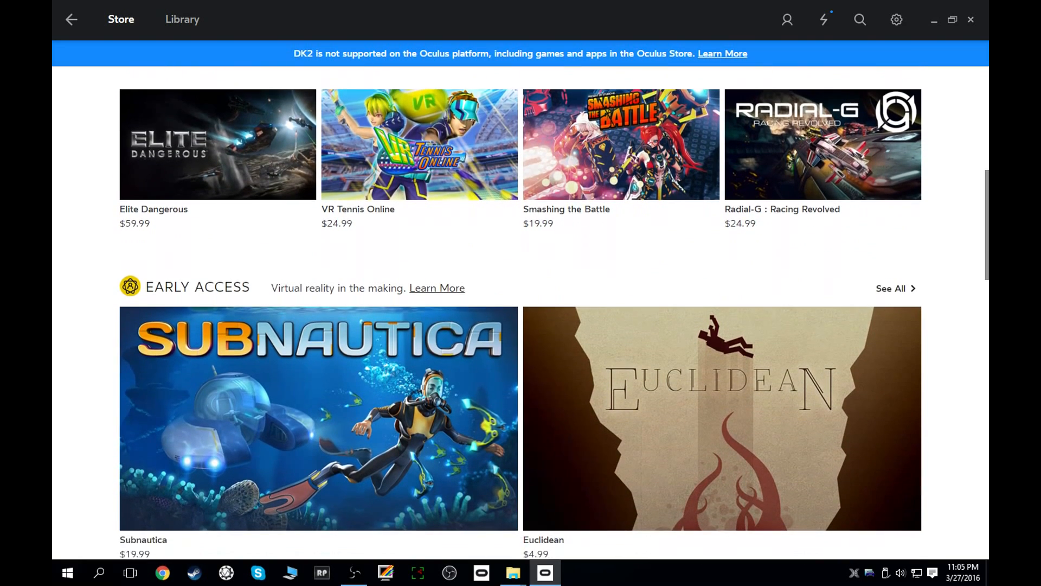
scroll("down", 3)
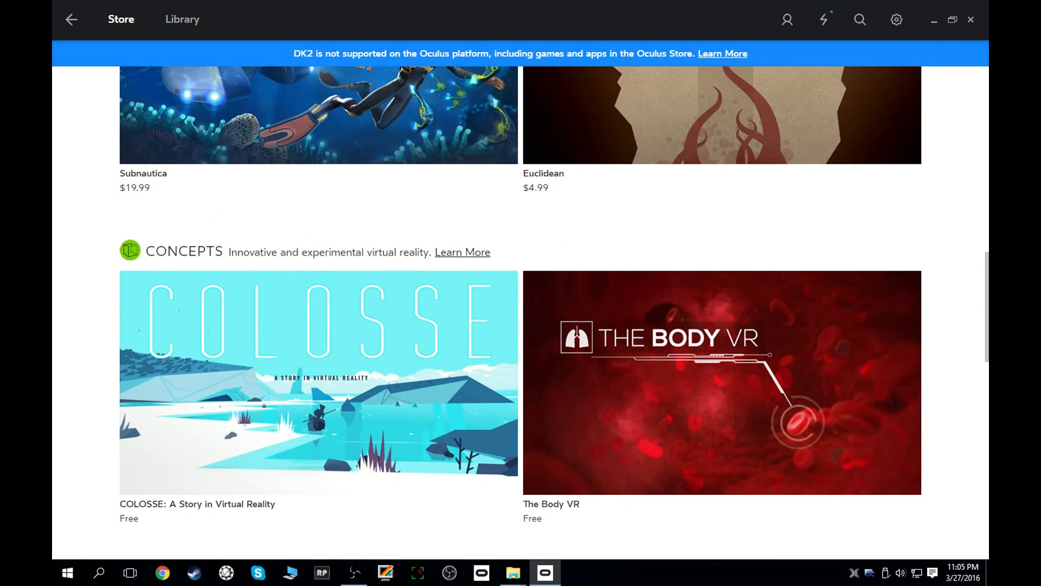
scroll("down", 3)
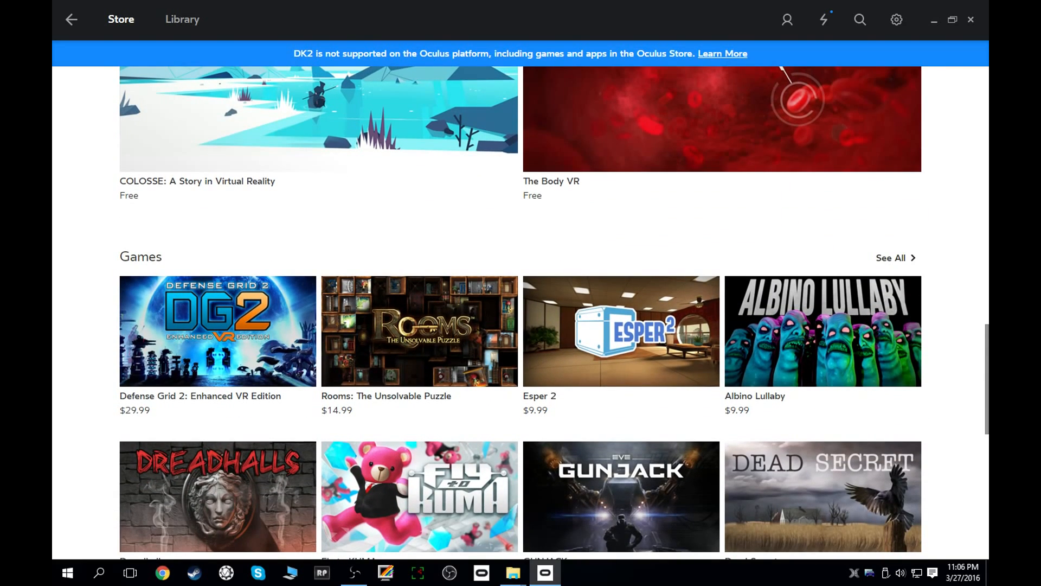
scroll("down", 3)
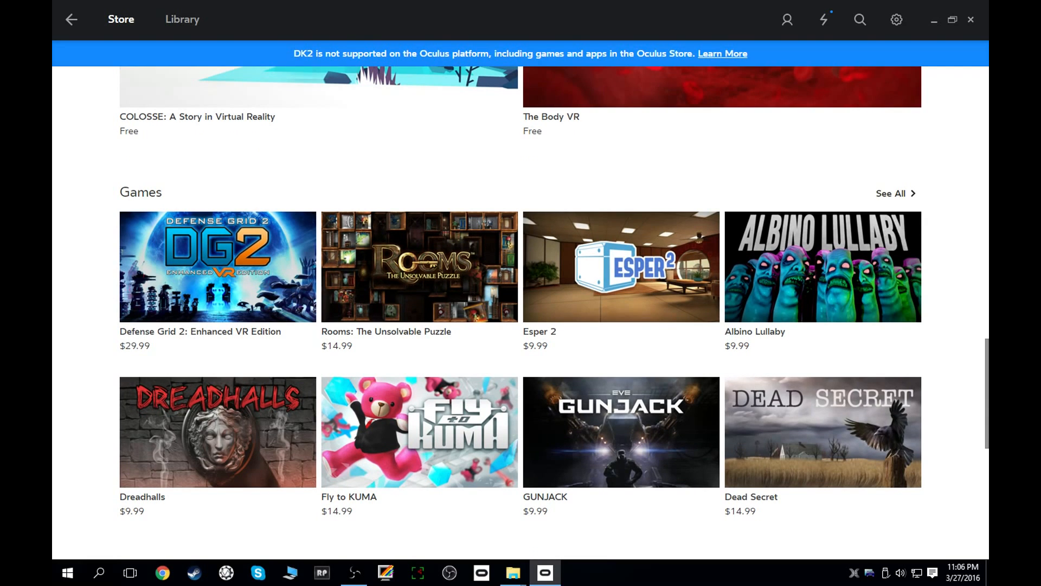
scroll("down", 3)
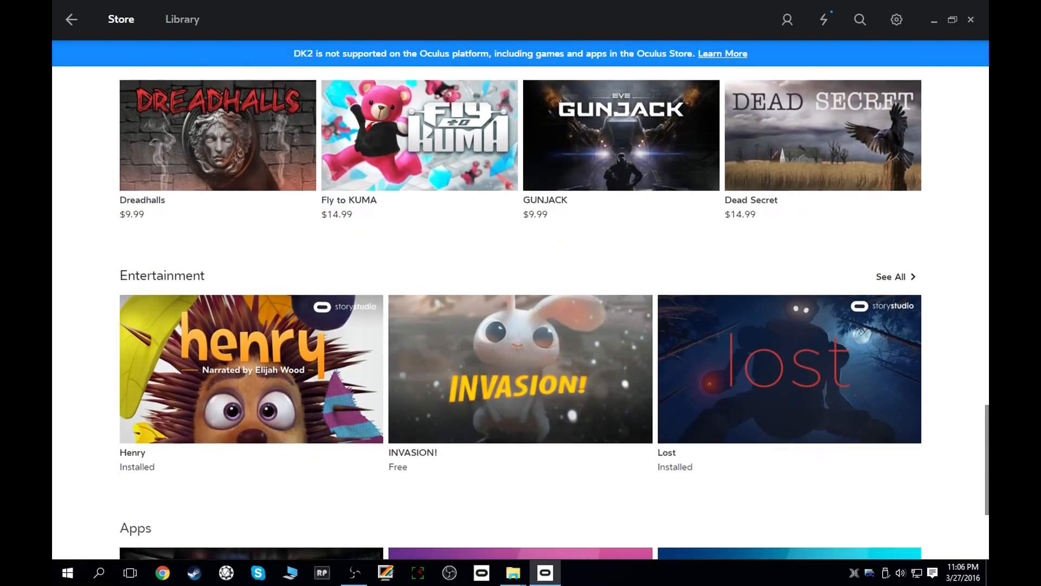
scroll("down", 3)
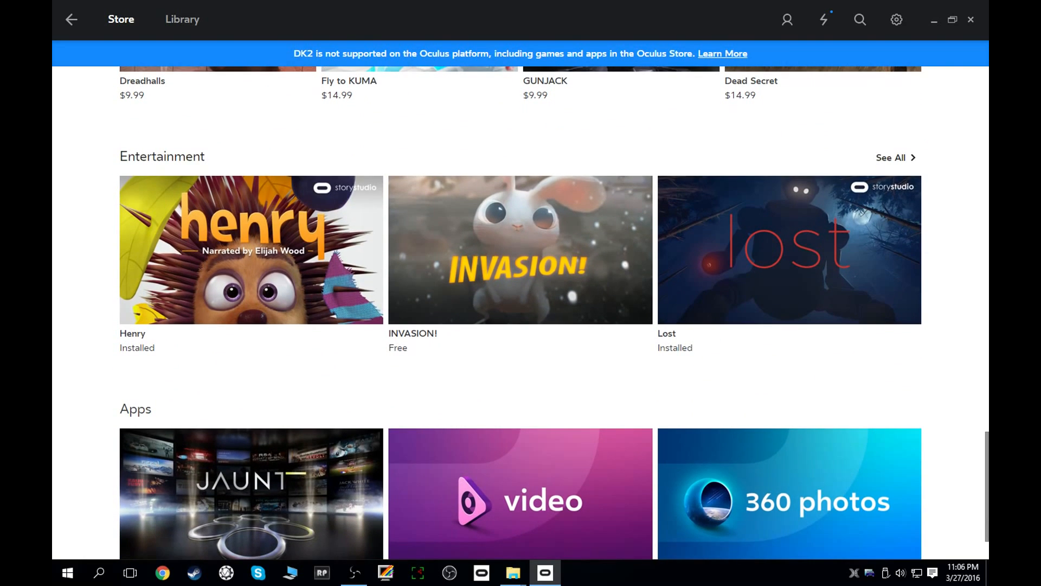
scroll("down", 3)
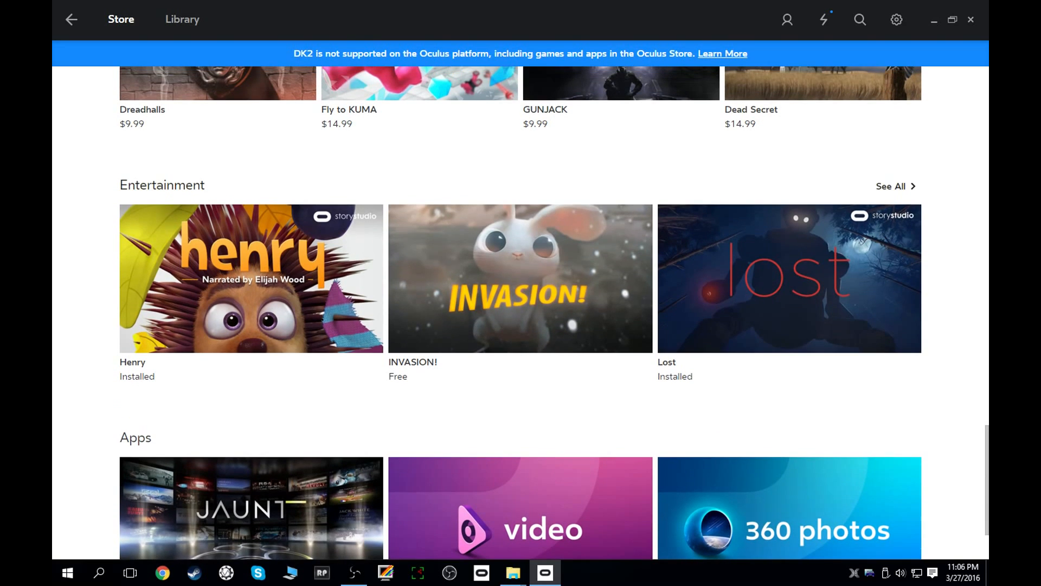
scroll("up", 3)
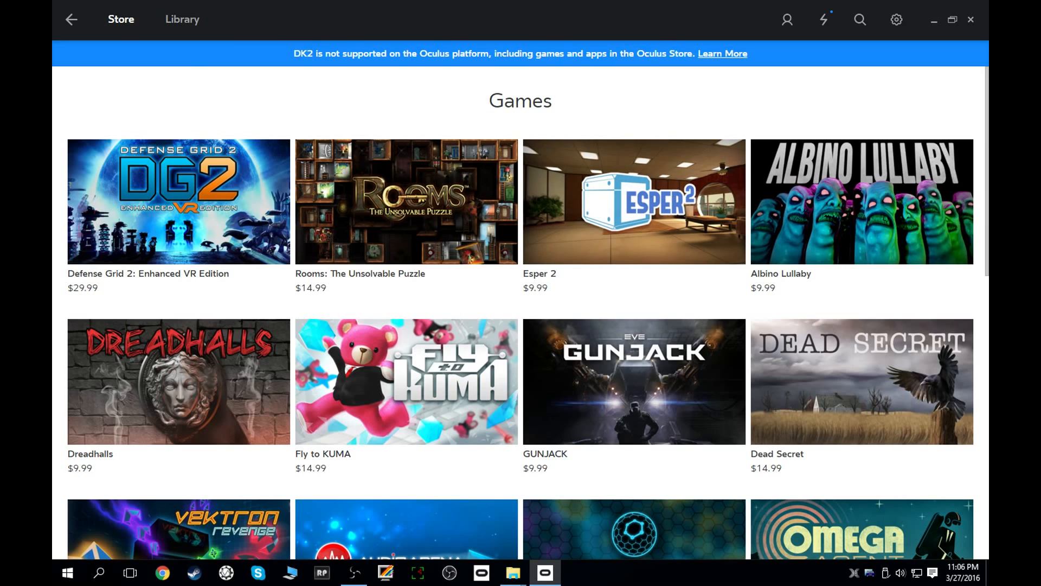
scroll("down", 3)
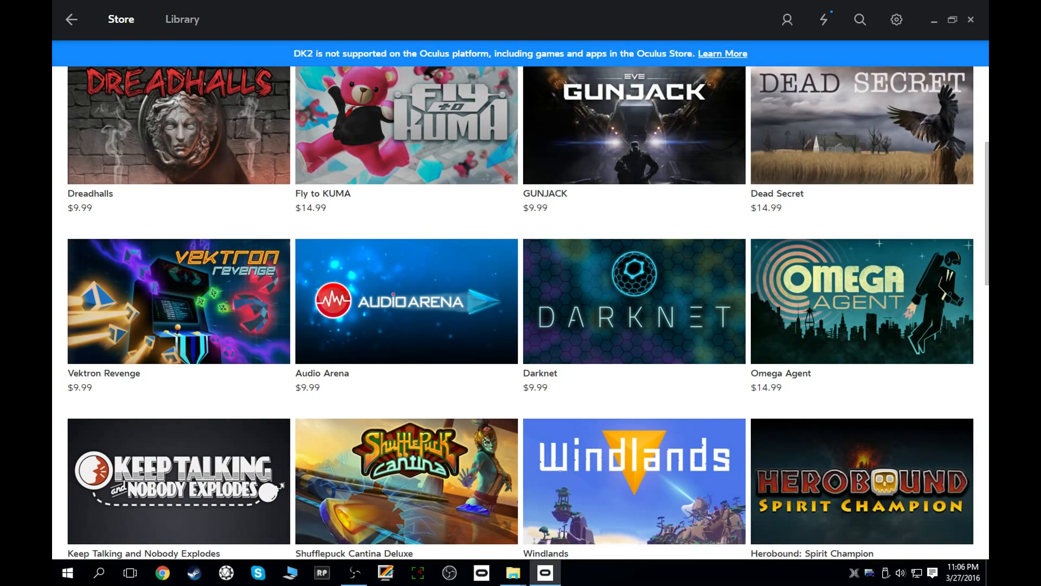
scroll("down", 3)
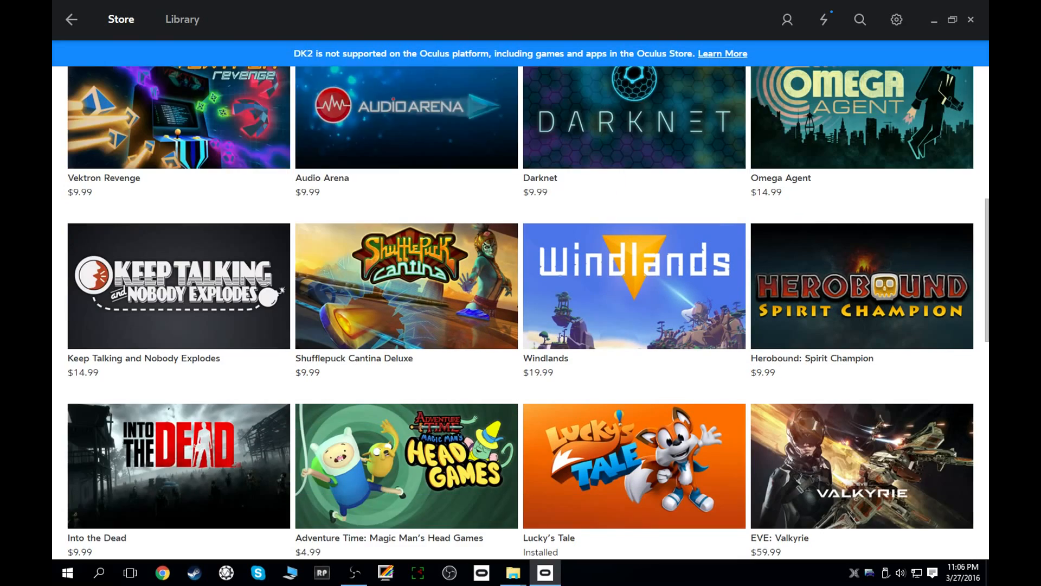
scroll("down", 3)
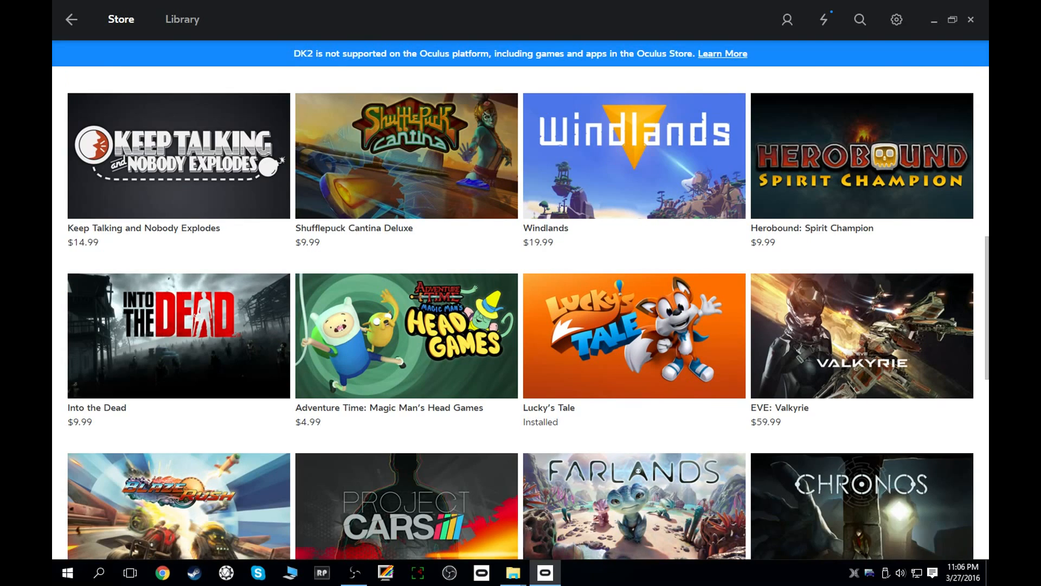
scroll("down", 3)
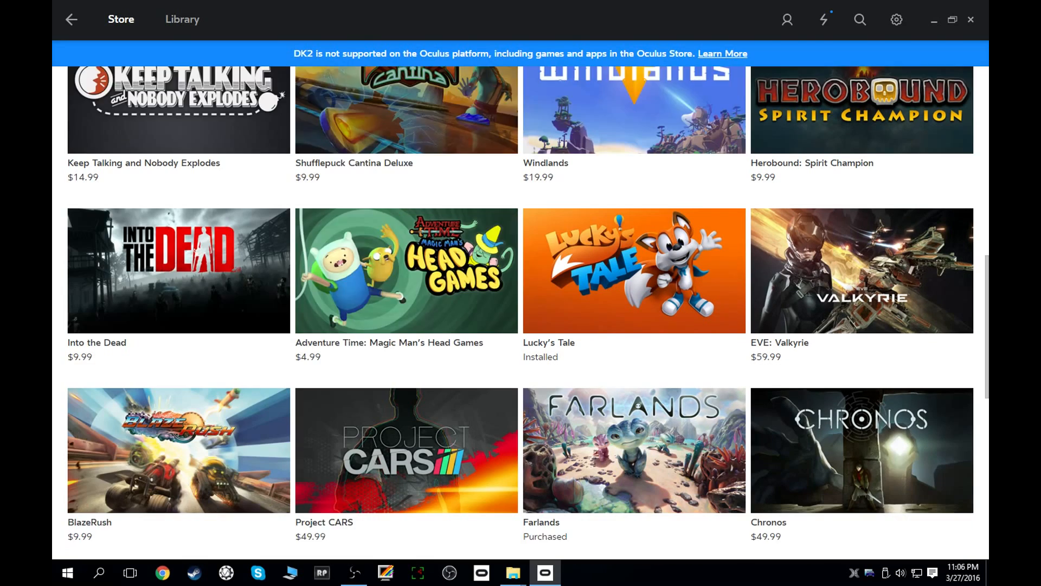
scroll("down", 3)
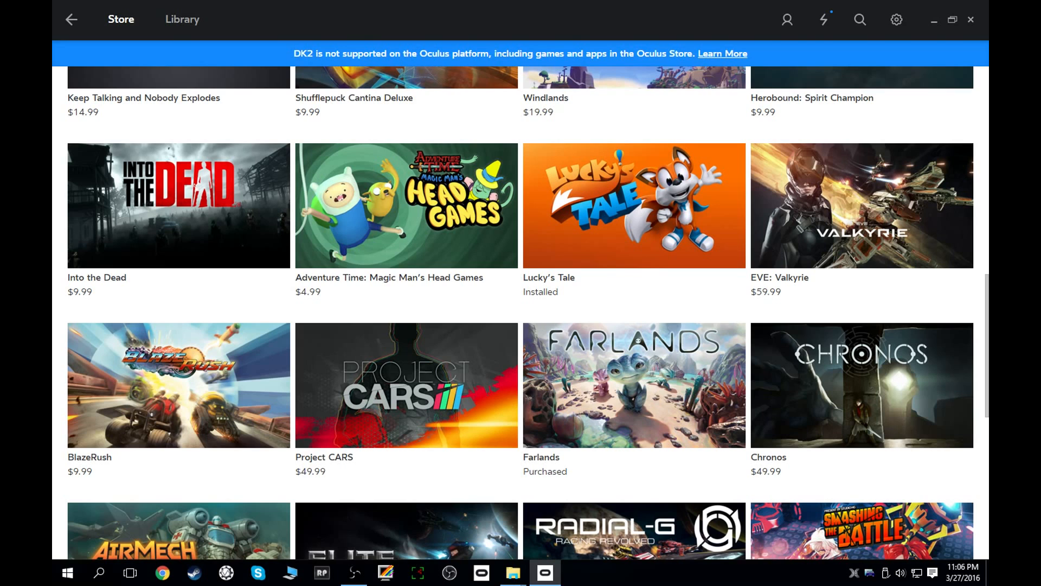
scroll("down", 3)
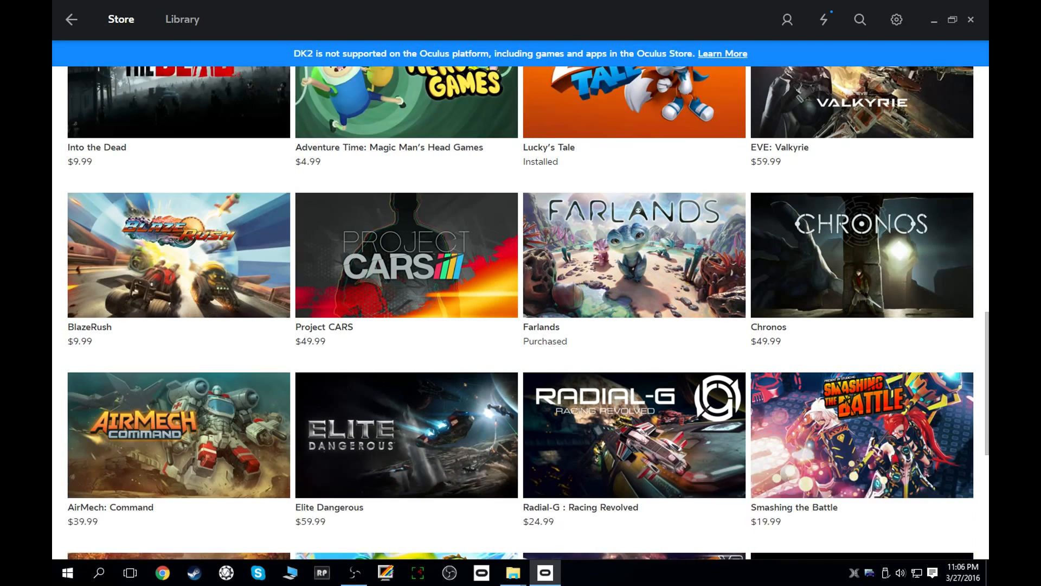
scroll("down", 3)
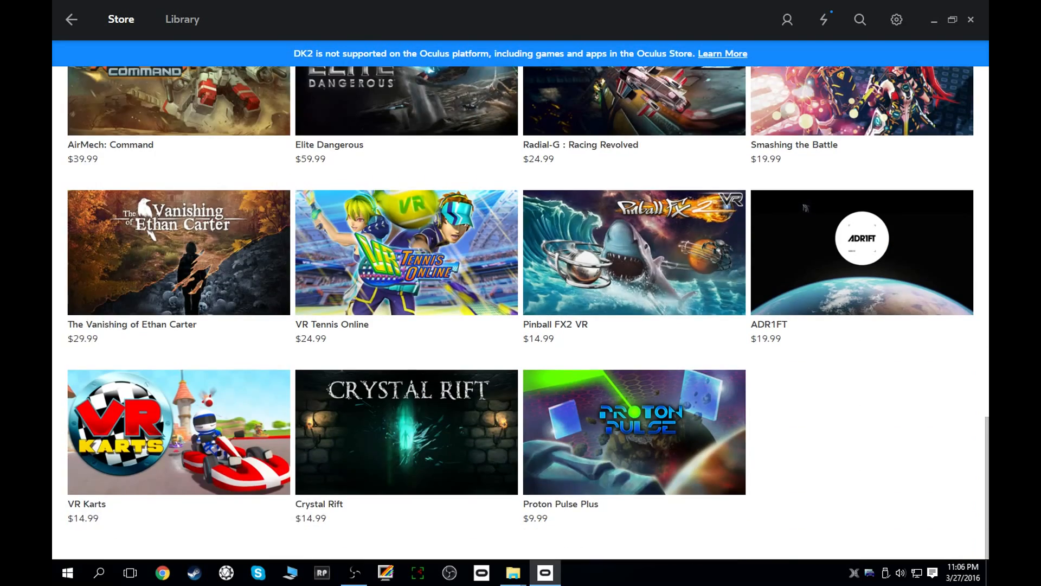
Scroll through the Store page and return to the Store home
scroll("up", 3)
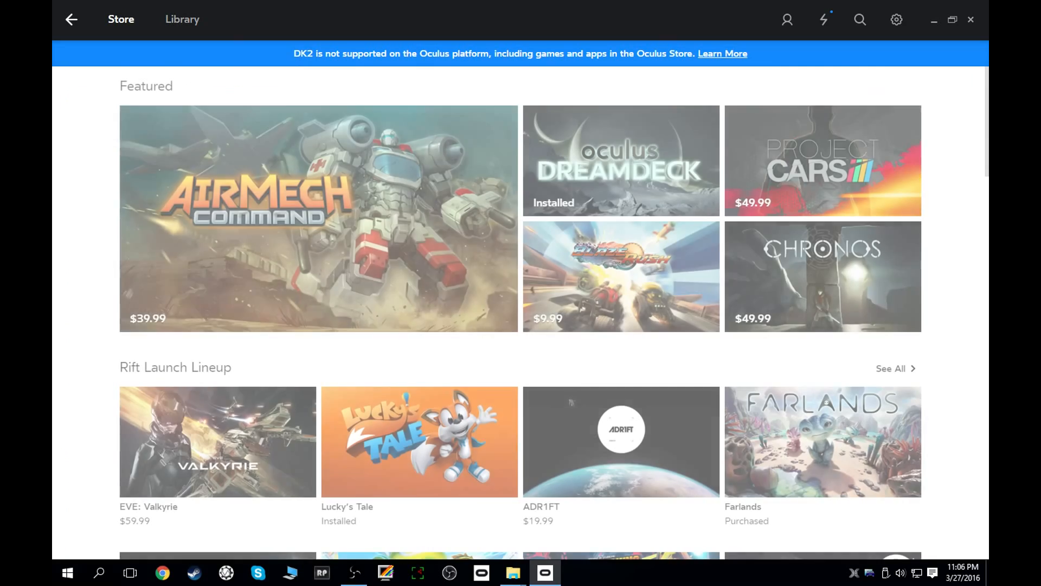
scroll("down", 3)
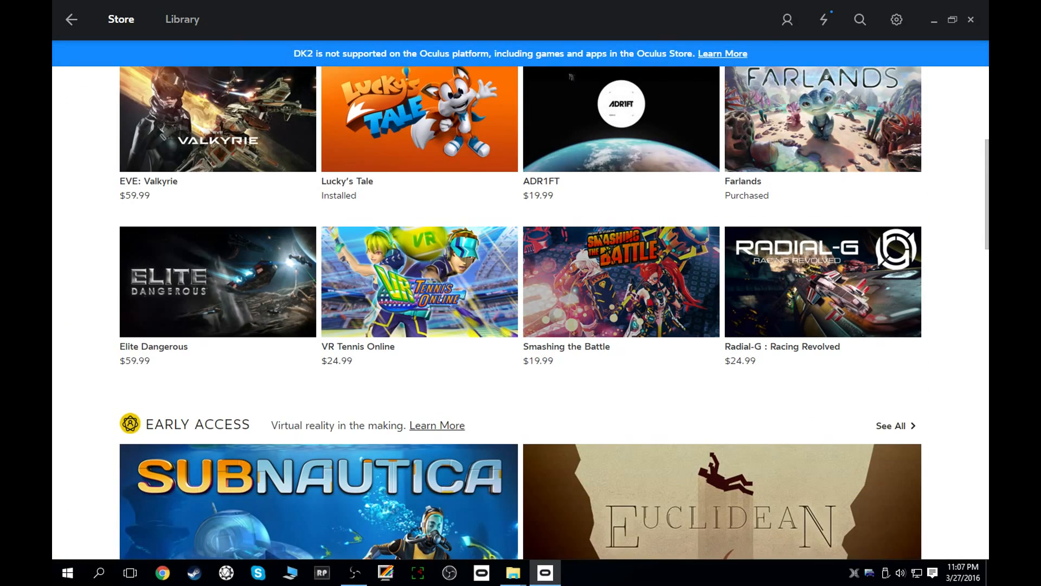
scroll("down", 3)
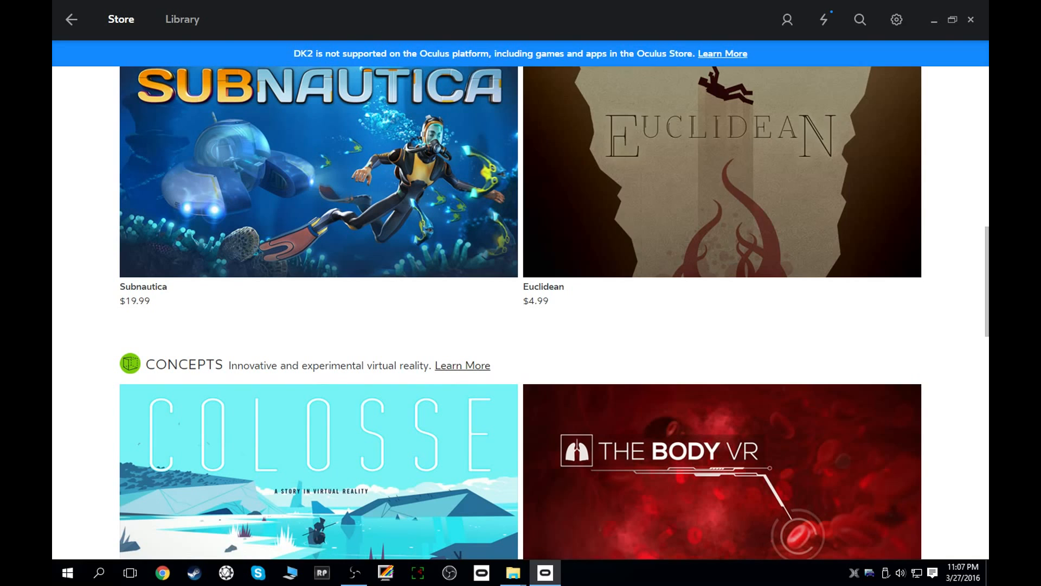
scroll("down", 3)
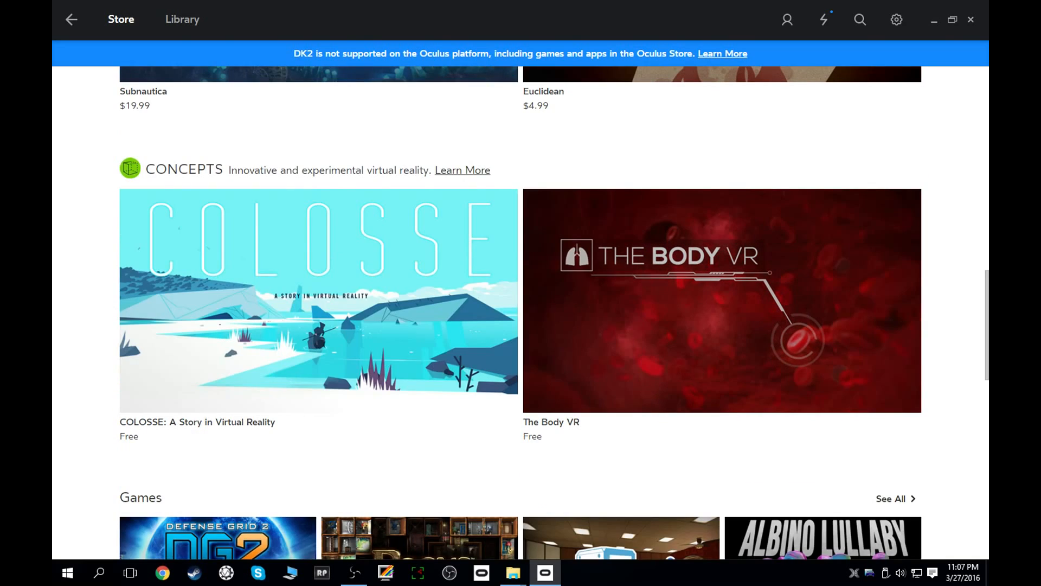
scroll("down", 3)
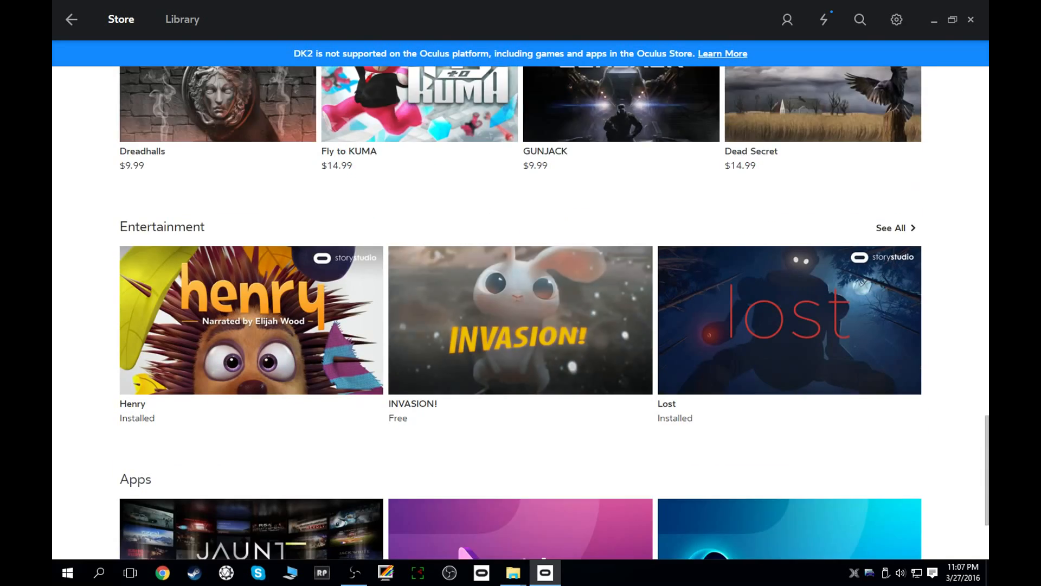
scroll("down", 3)
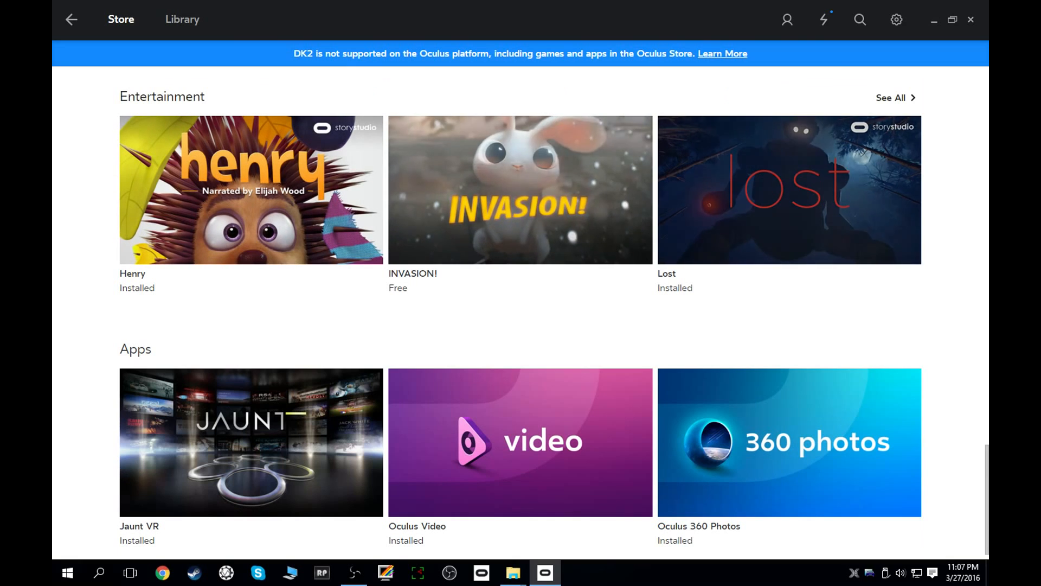
left_click(893, 98)
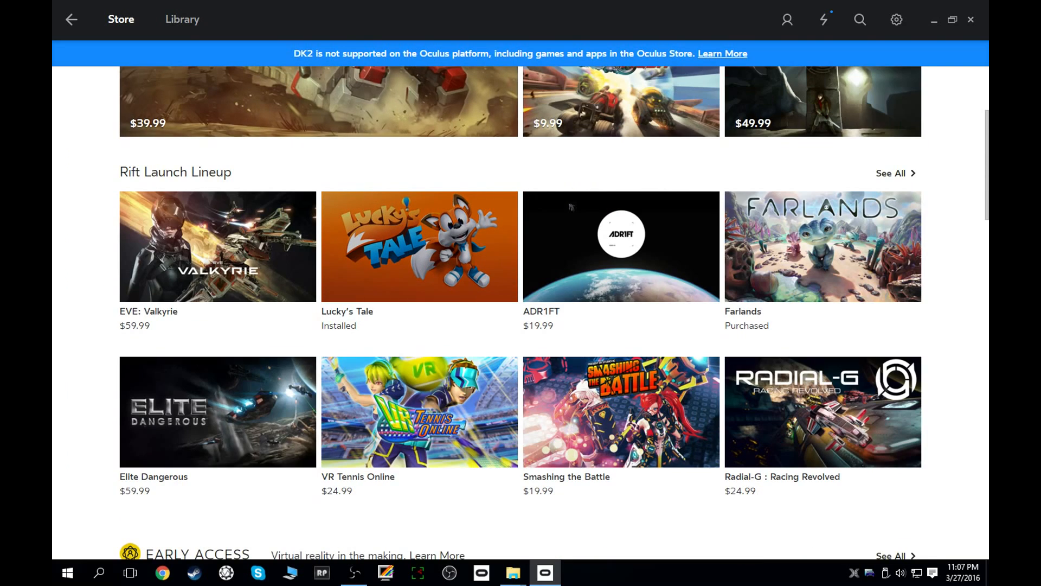
Scroll to the Apps section and view the Oculus Video app's store details
scroll("down", 3)
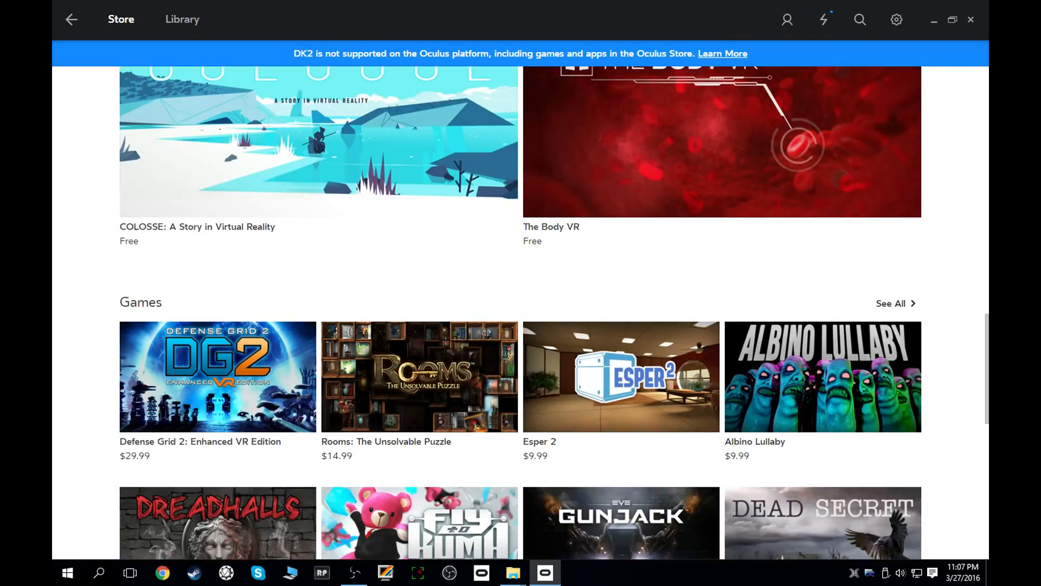
scroll("down", 3)
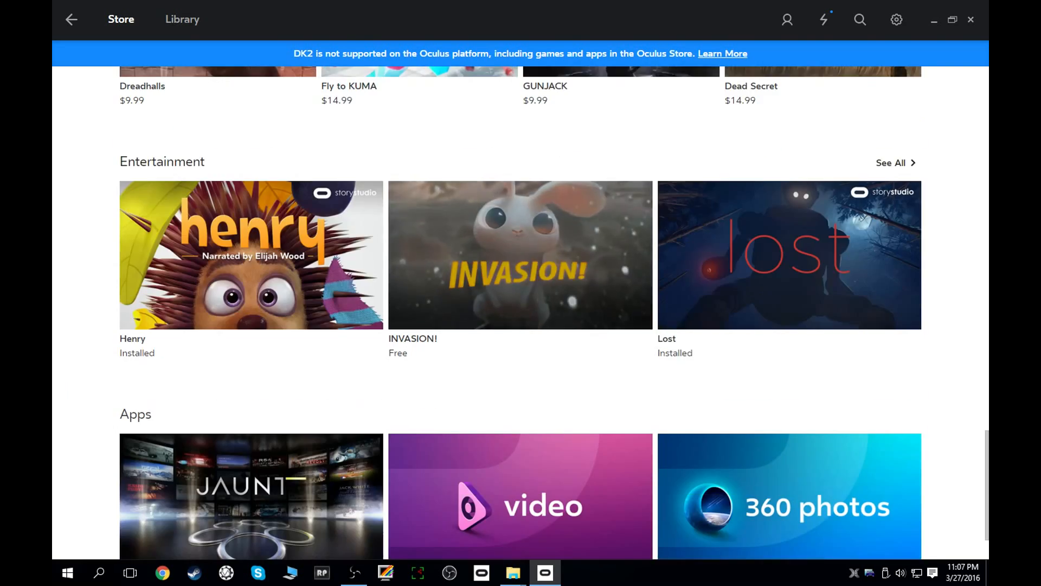
scroll("down", 3)
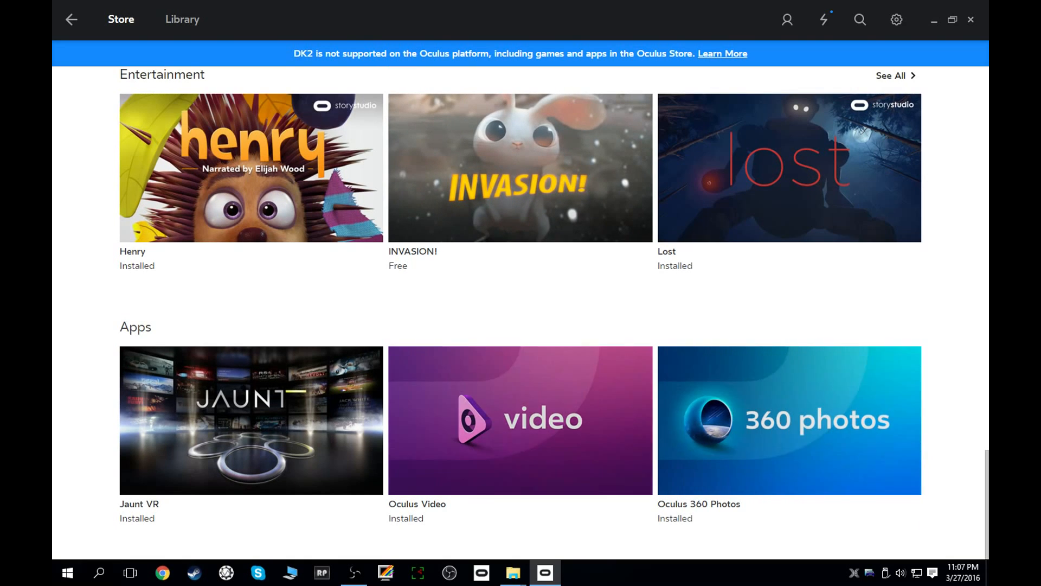
left_click(520, 419)
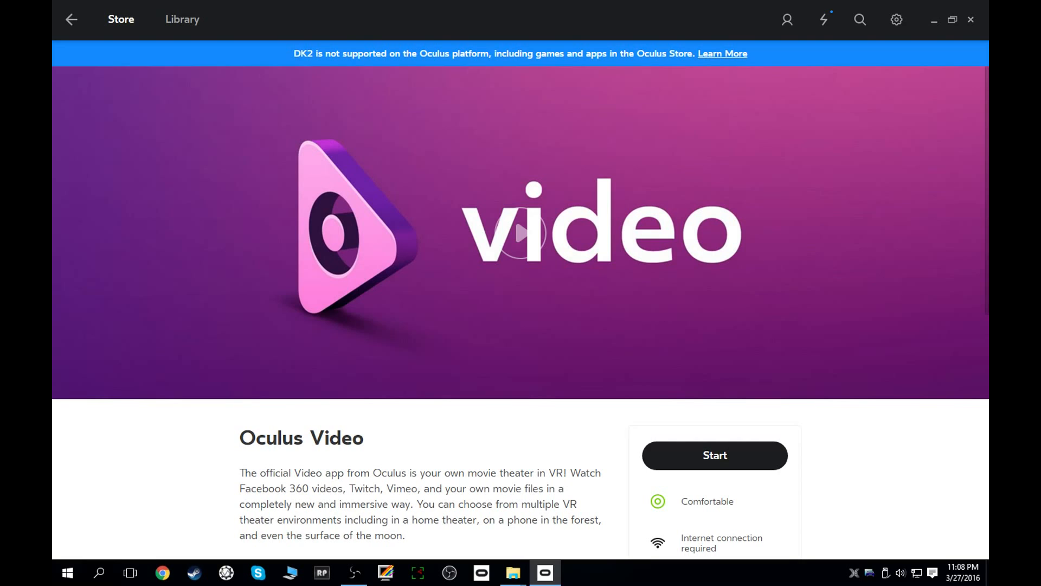
scroll("down", 3)
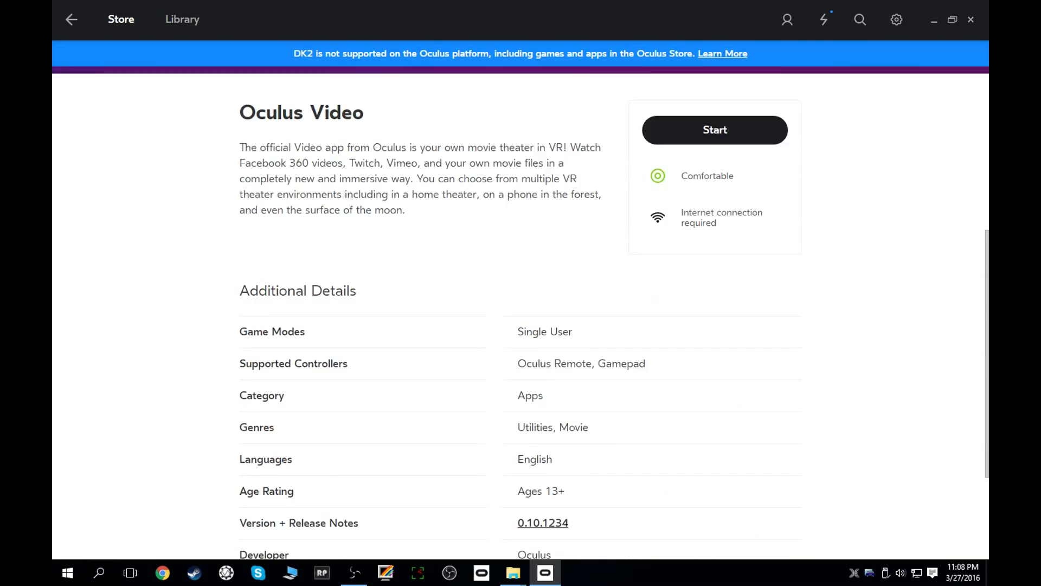
scroll("up", 3)
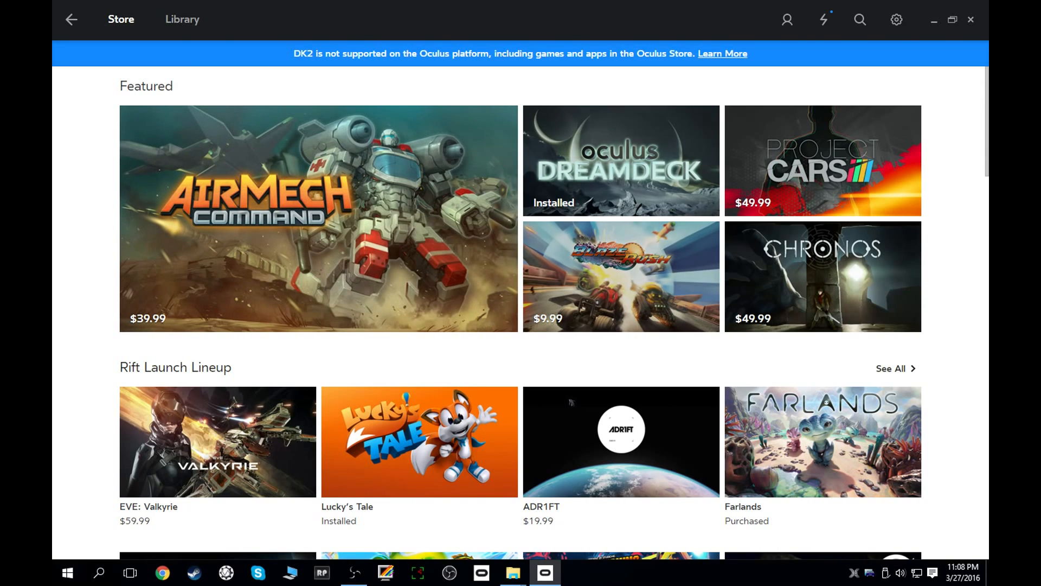
left_click(182, 19)
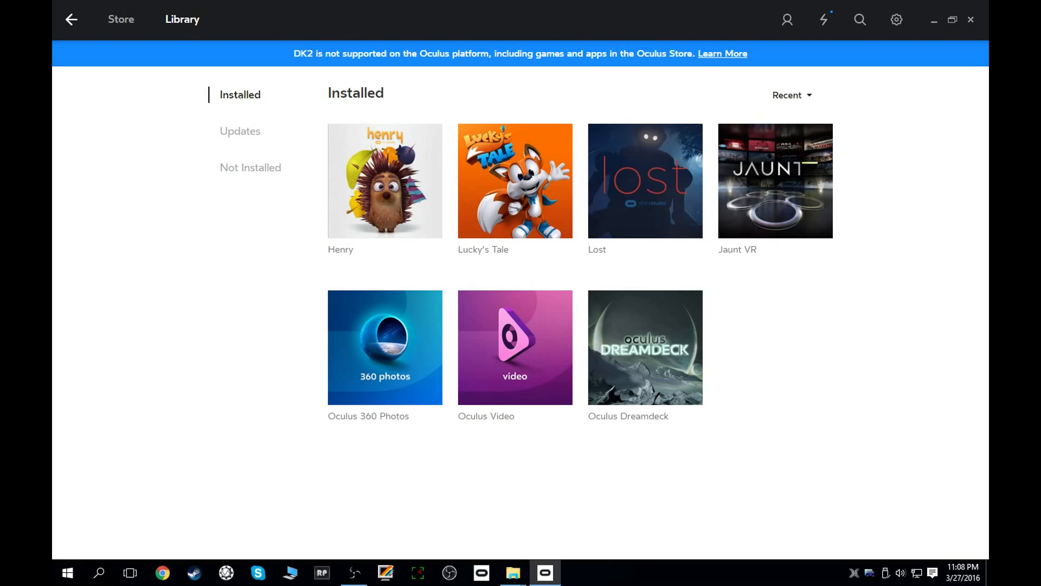
left_click(121, 19)
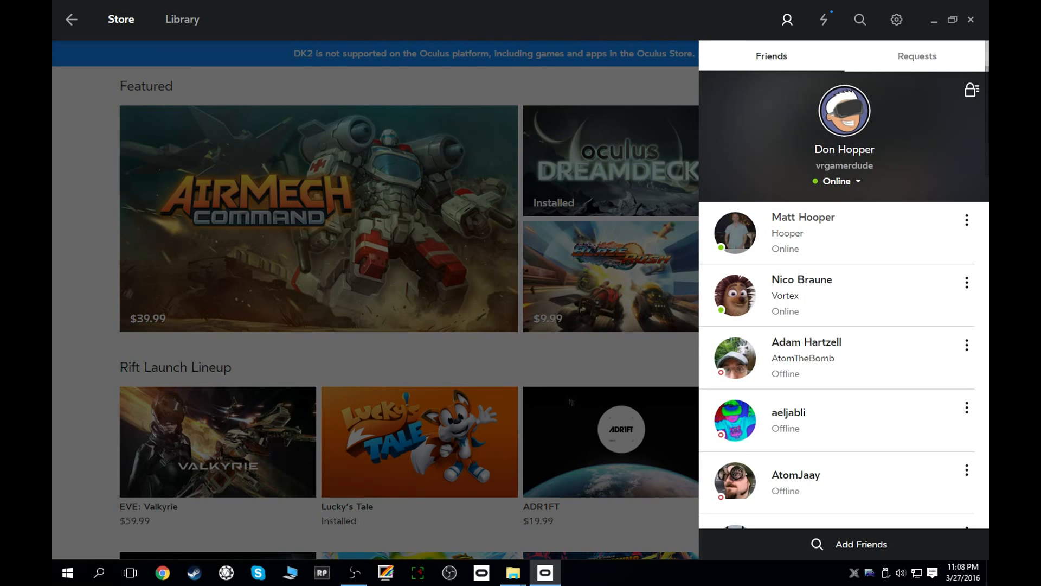
scroll("down", 3)
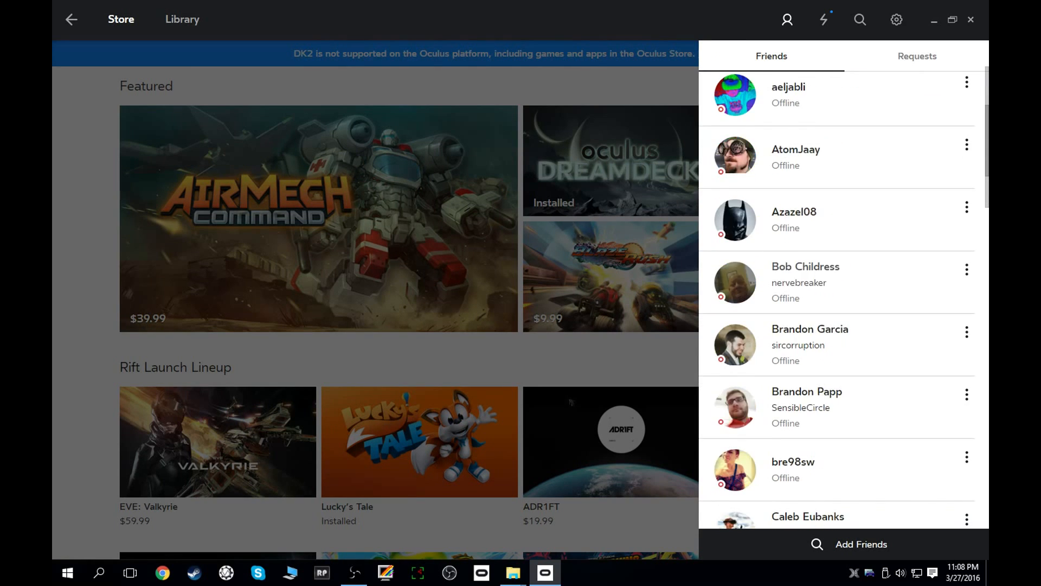
scroll("down", 3)
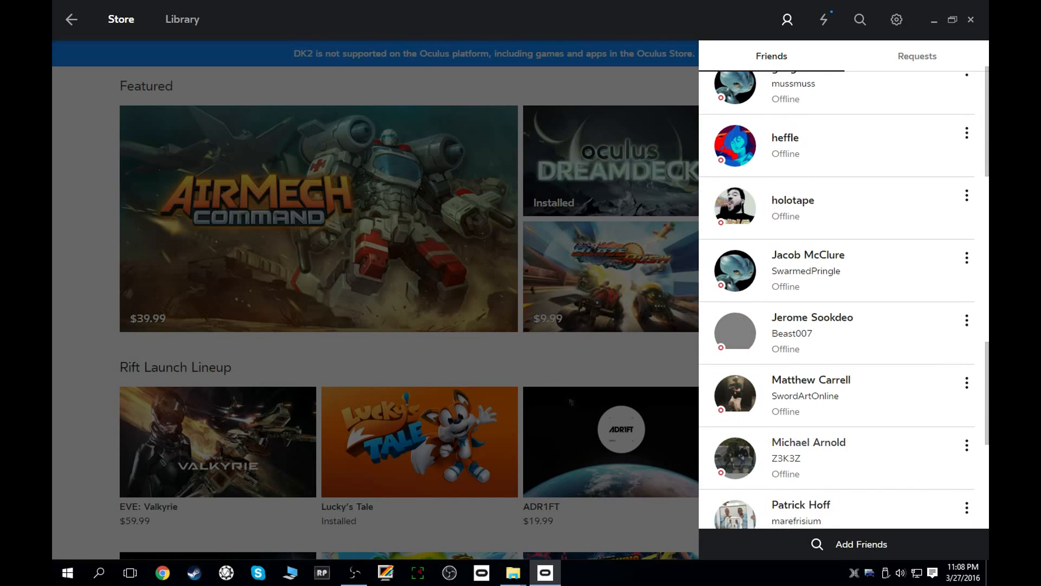
scroll("up", 3)
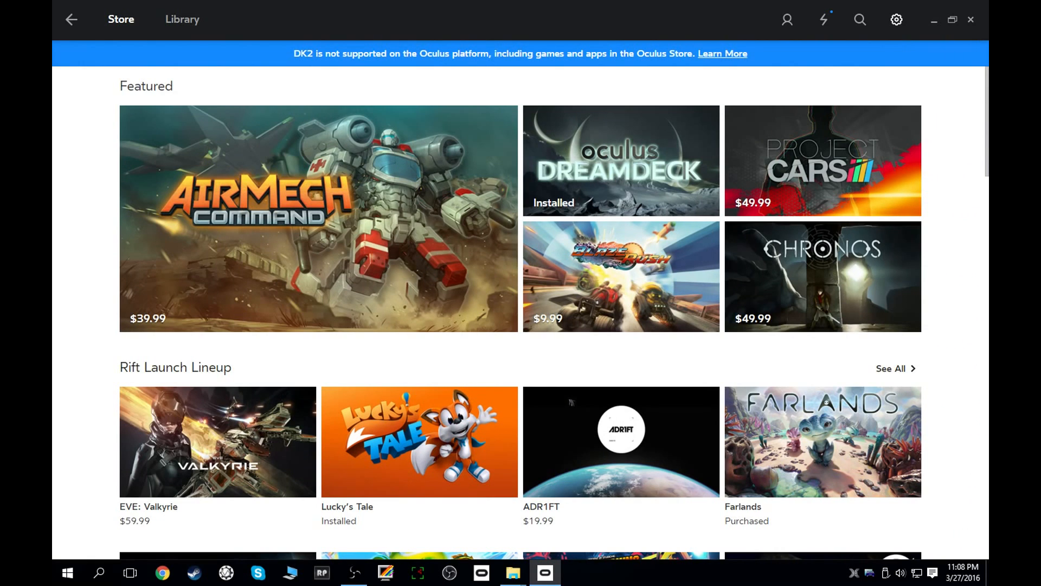
Open the Account settings from the settings menu and view the Privacy settings
left_click(860, 20)
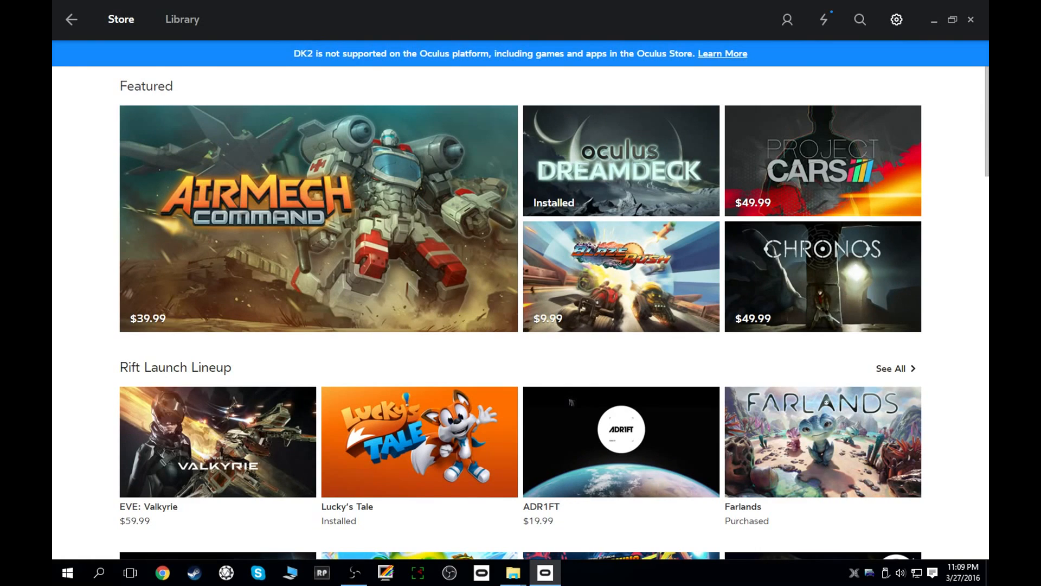
left_click(896, 19)
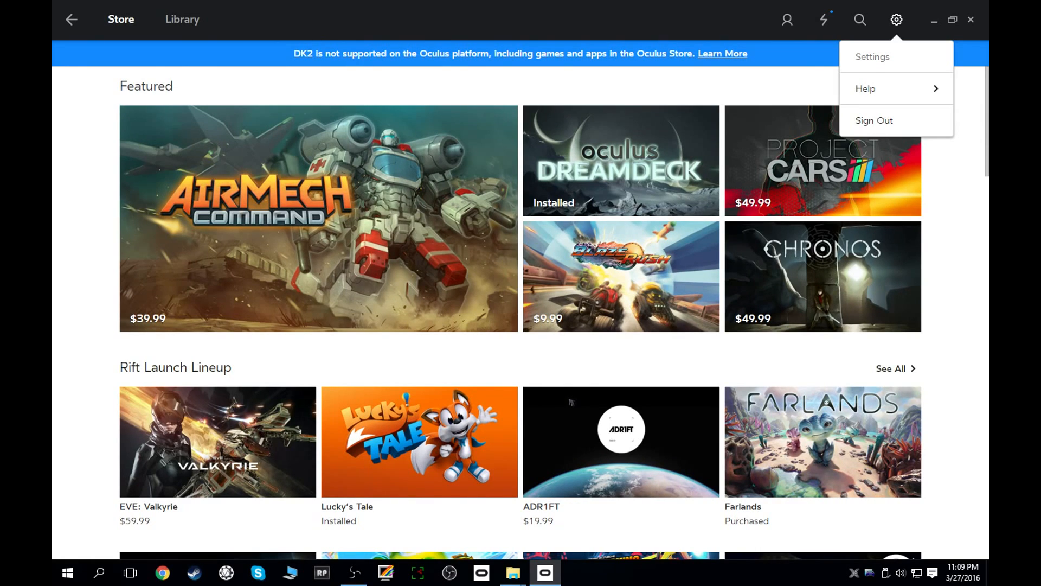
left_click(872, 56)
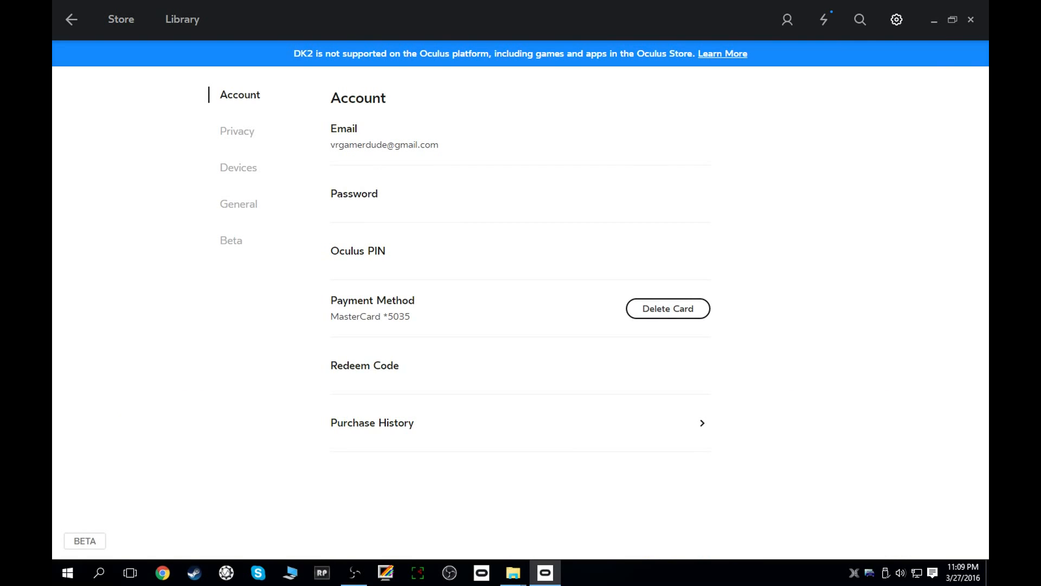
left_click(237, 131)
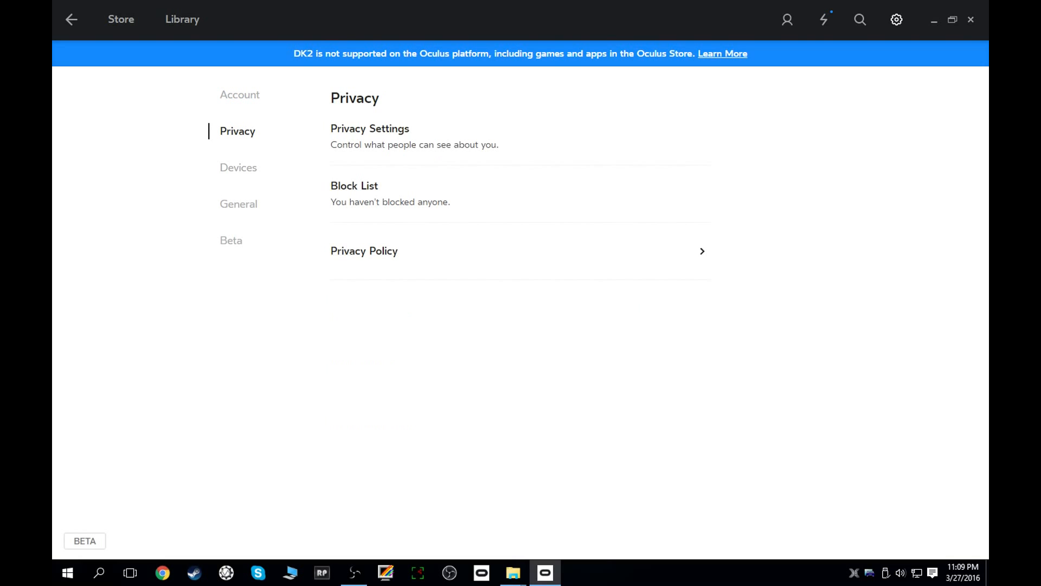
On the Devices page, choose Configure Rift and run the full setup
left_click(237, 168)
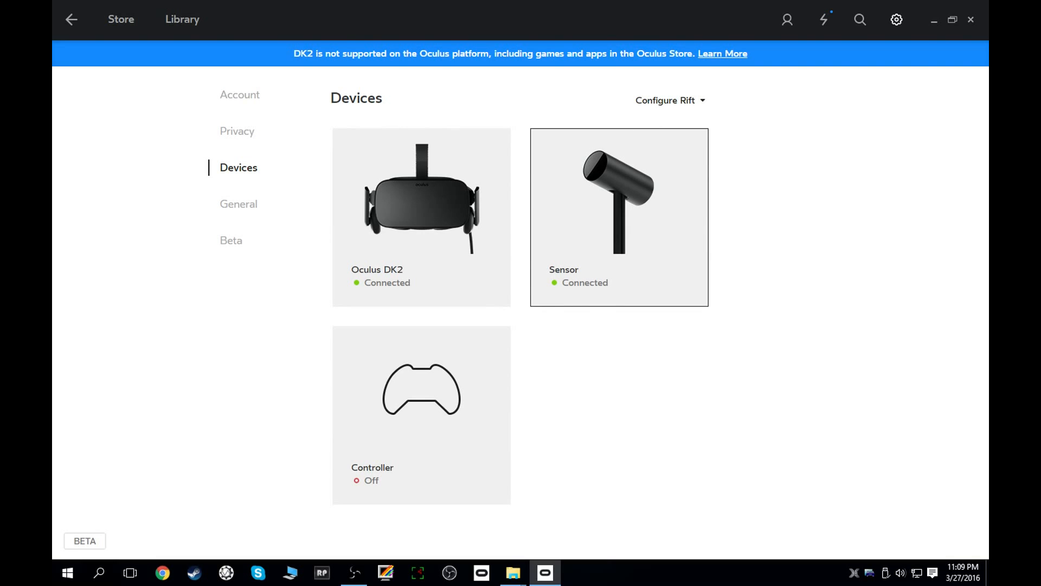
left_click(670, 101)
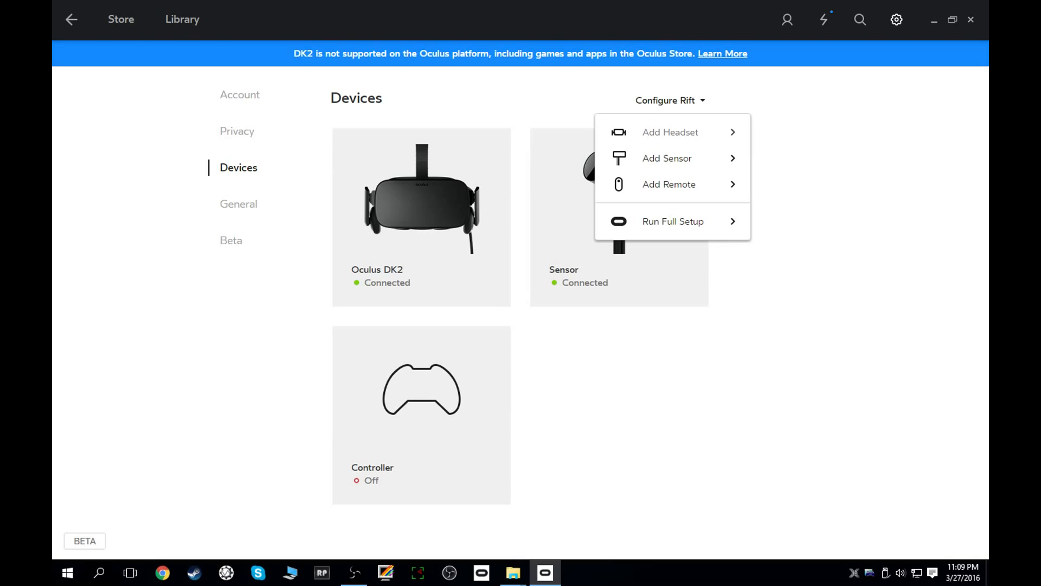
left_click(673, 221)
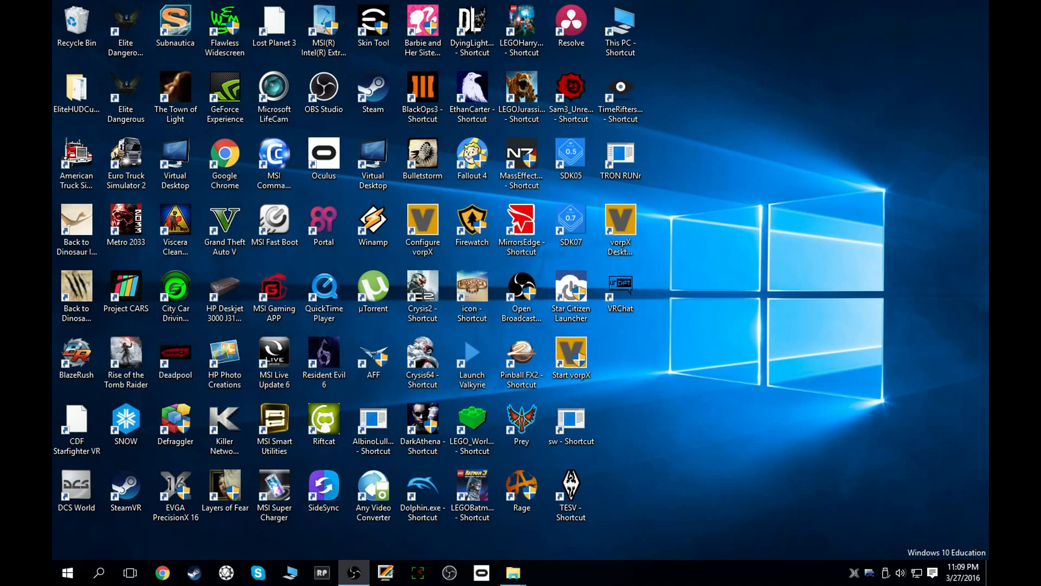
Relaunch the Oculus app from its desktop shortcut
left_click(126, 221)
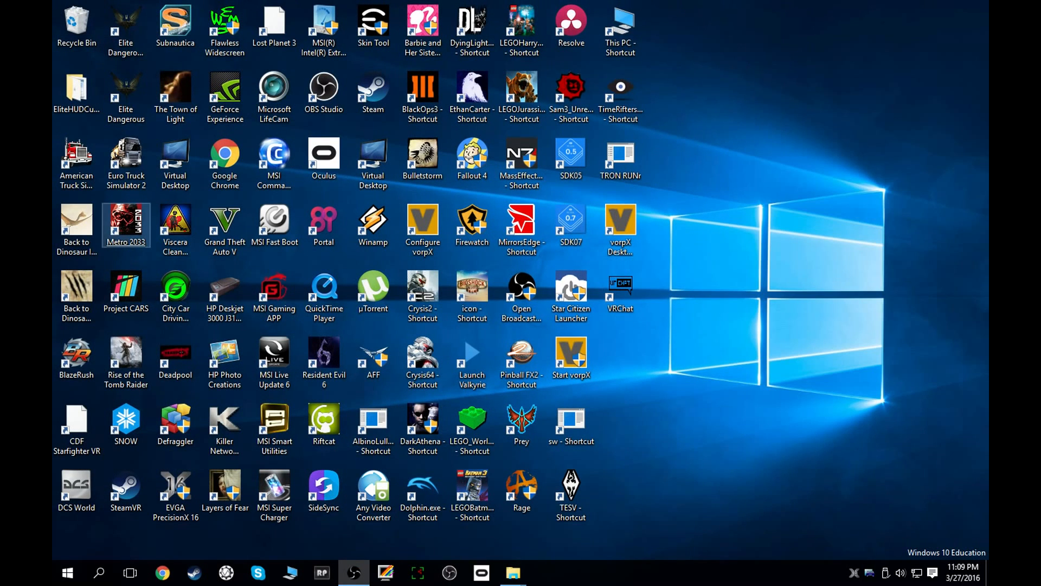
left_click(324, 157)
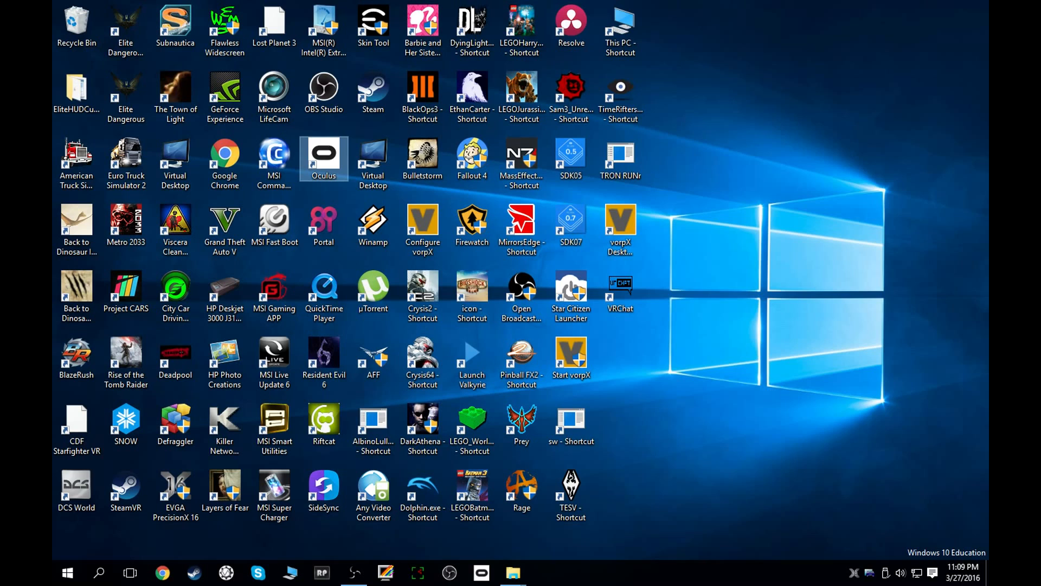
left_click(545, 573)
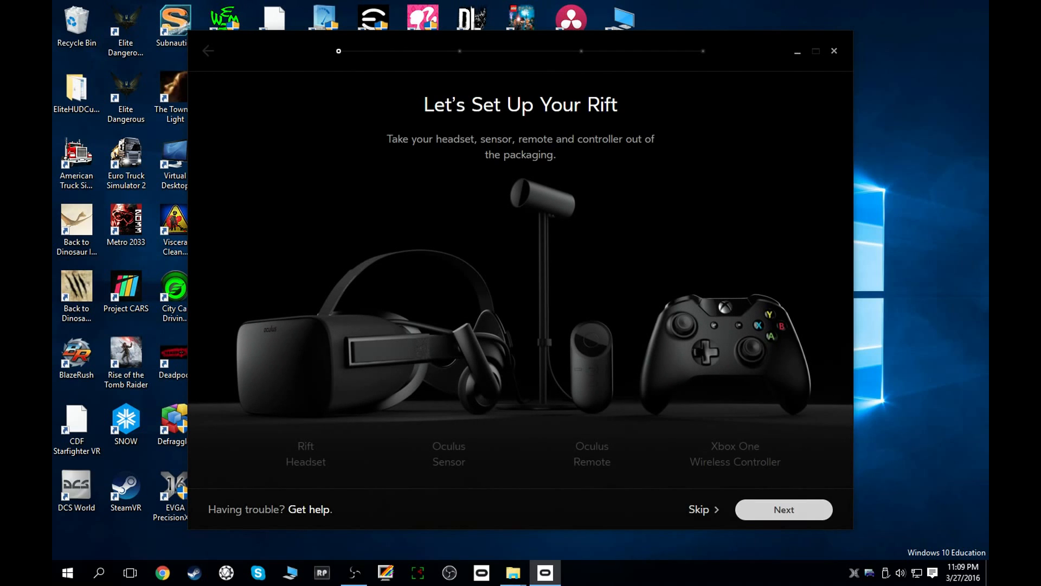
Skip the setup step, confirm skipping, and maximize the Oculus Home window
left_click(698, 509)
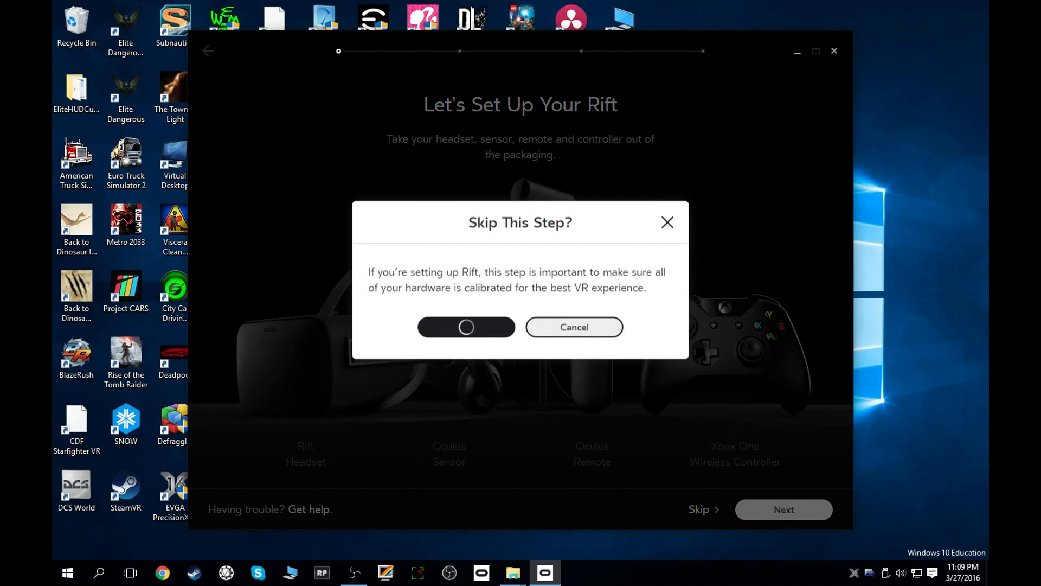
left_click(465, 326)
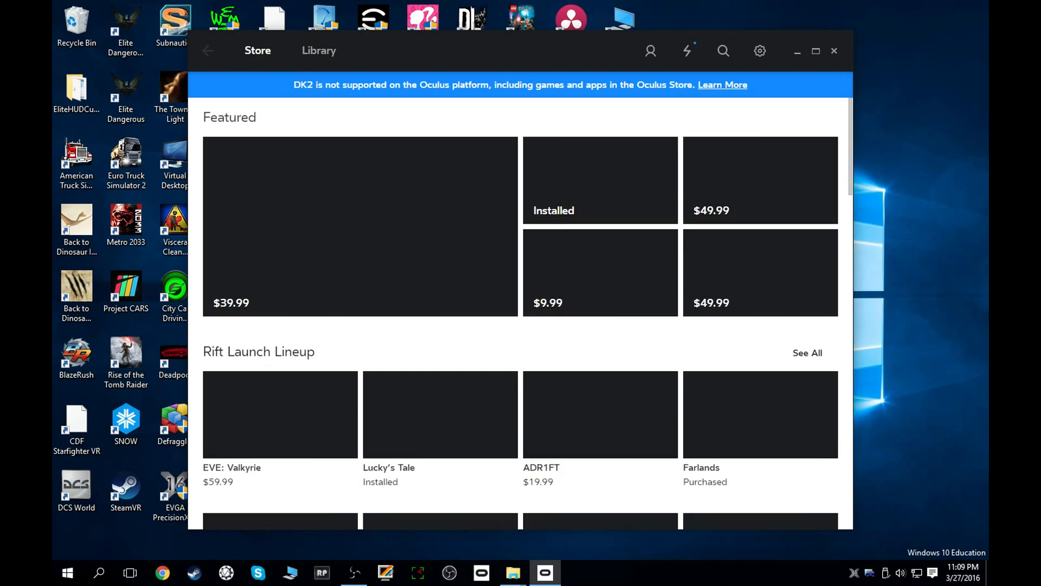
left_click(814, 51)
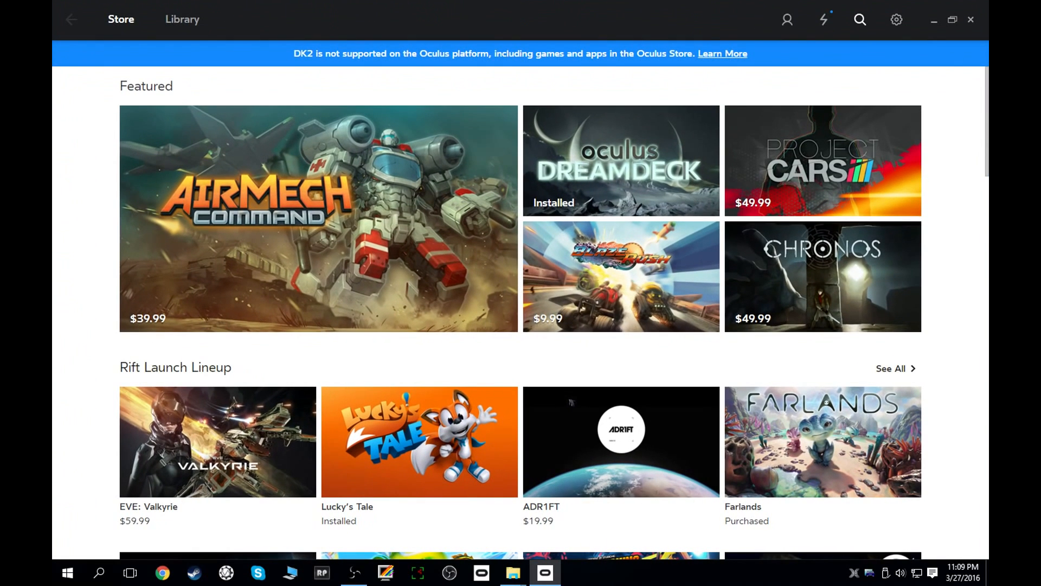
Open Settings, view General, then open the Oculus DK2 card under Devices
left_click(895, 20)
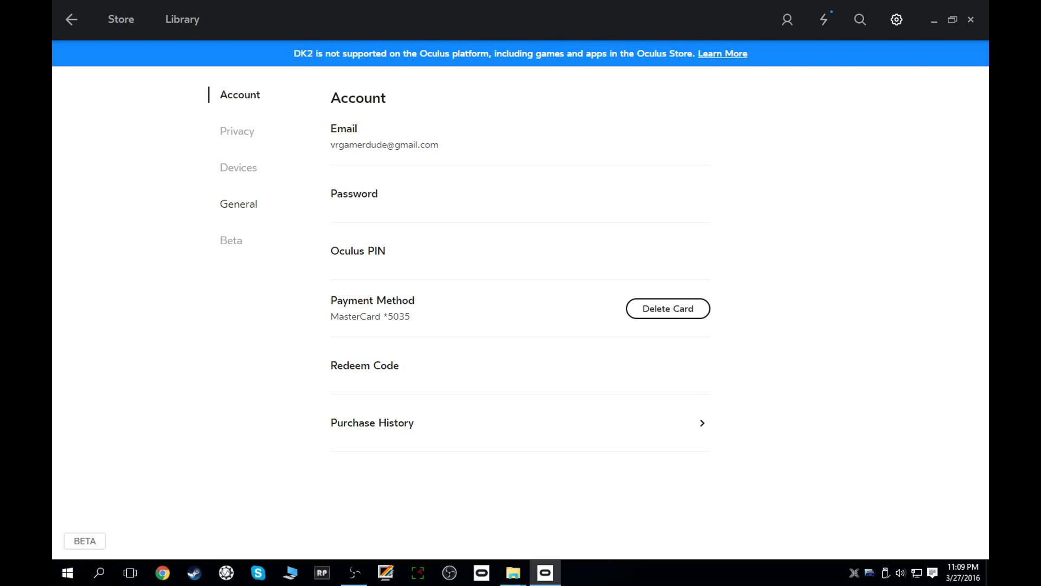
left_click(239, 204)
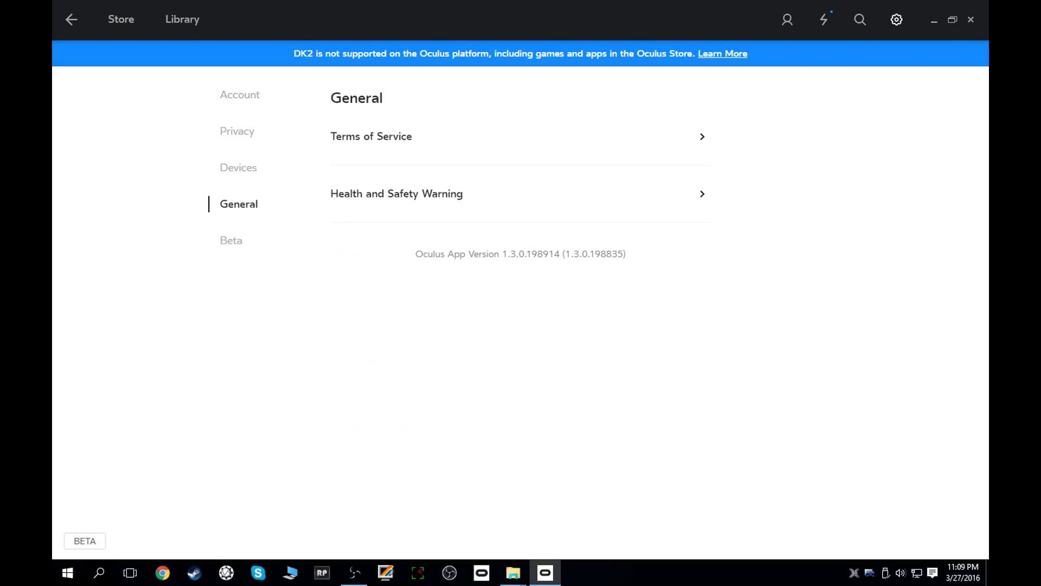
left_click(238, 168)
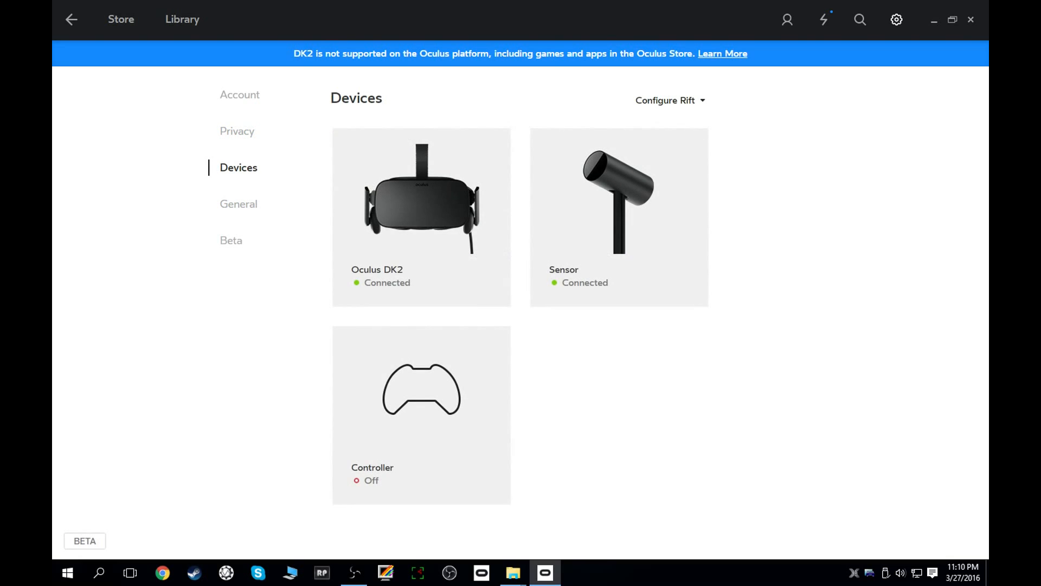
left_click(421, 213)
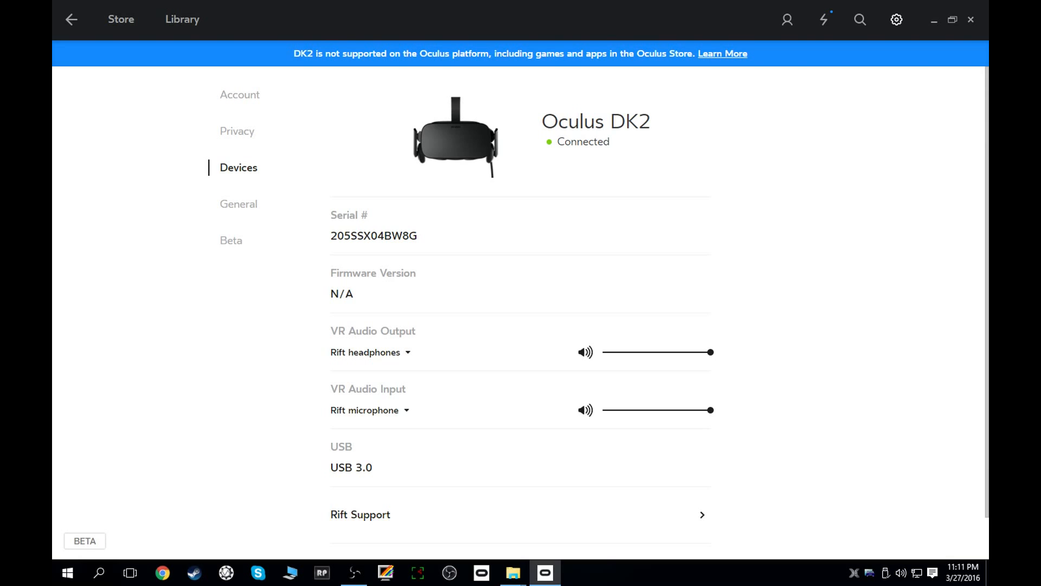
Scroll the DK2 details, then open the Sensor's details from the devices list
scroll("down", 3)
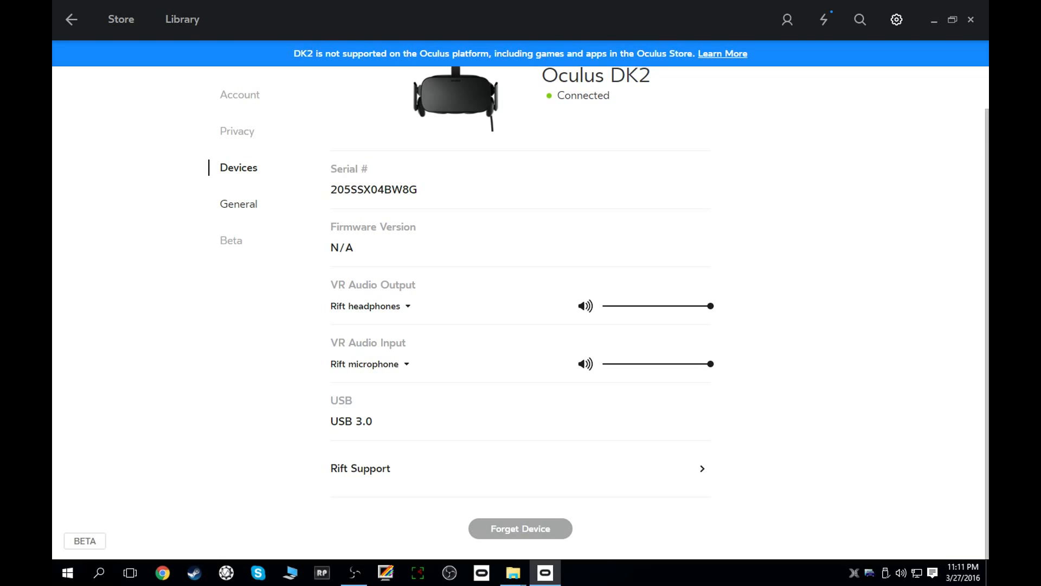
left_click(71, 19)
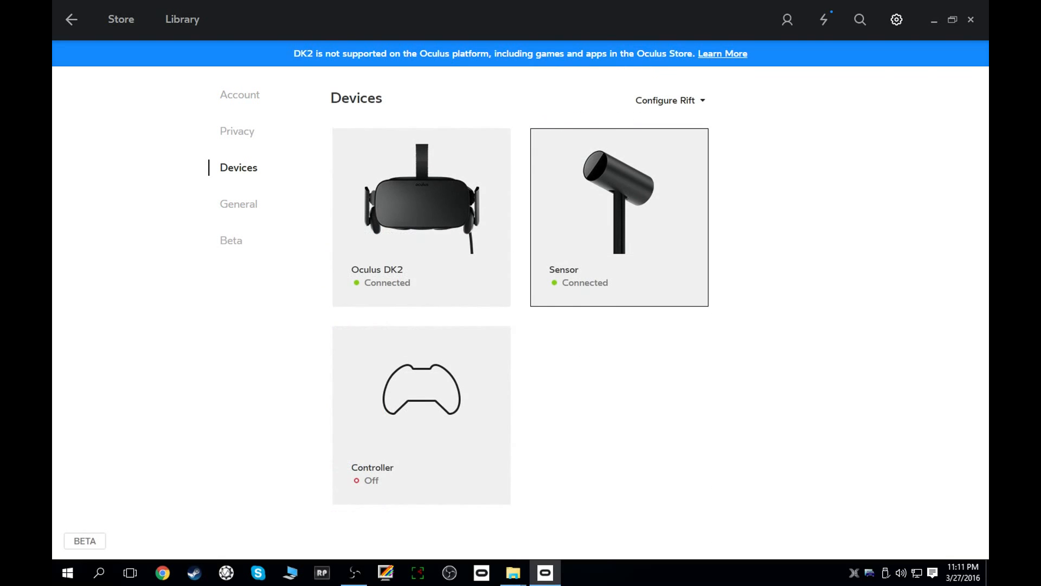
left_click(619, 216)
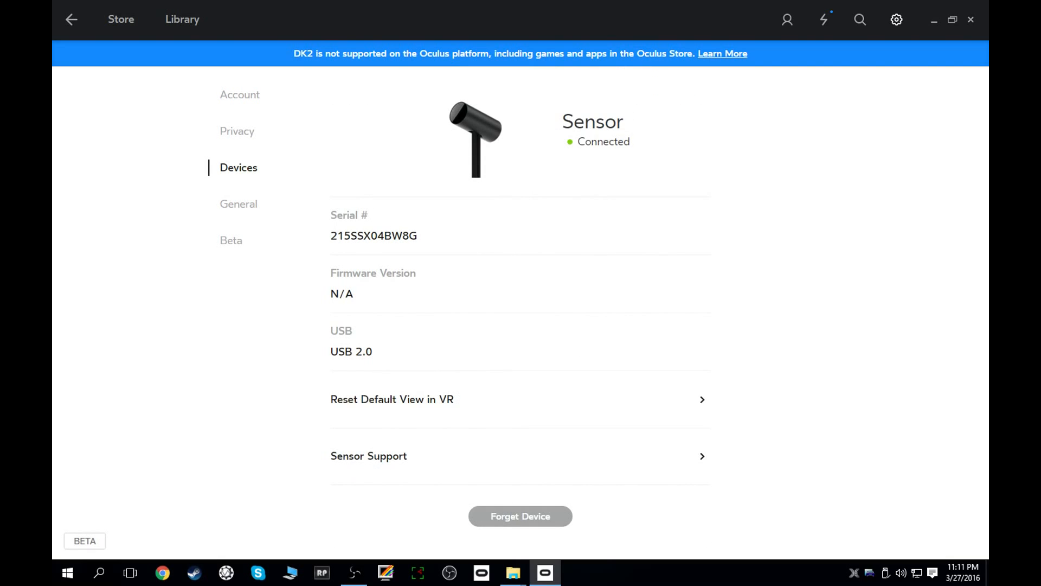
mouse_move(391, 399)
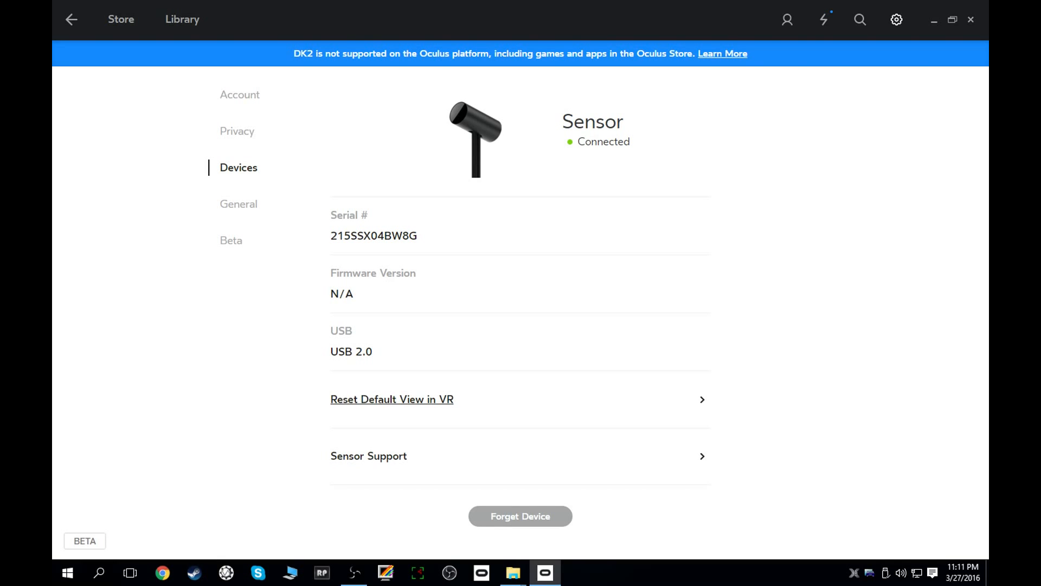
mouse_move(369, 456)
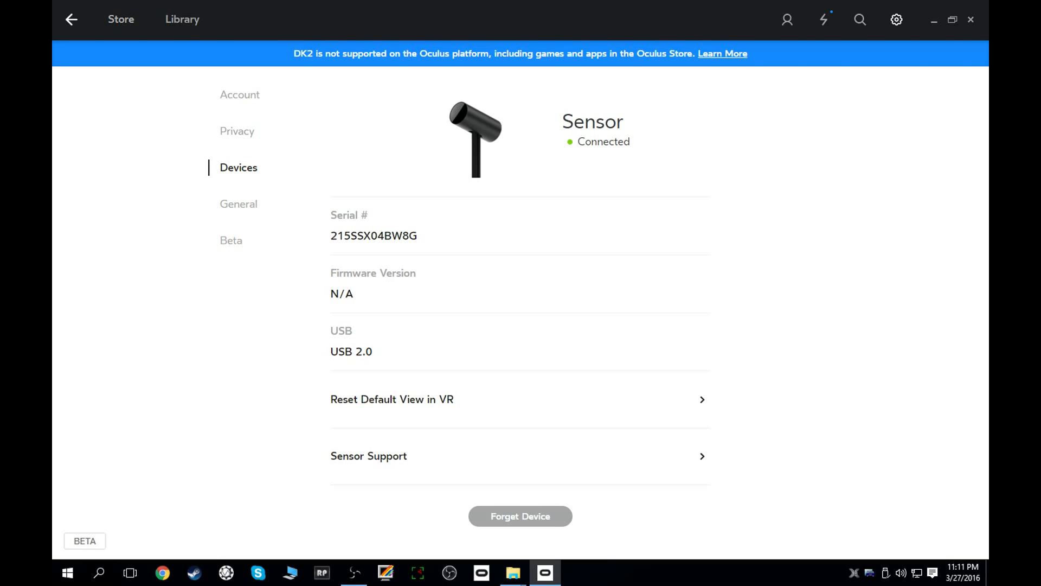
Return to the devices list, where the controller shows as on, then go to the Store
left_click(71, 19)
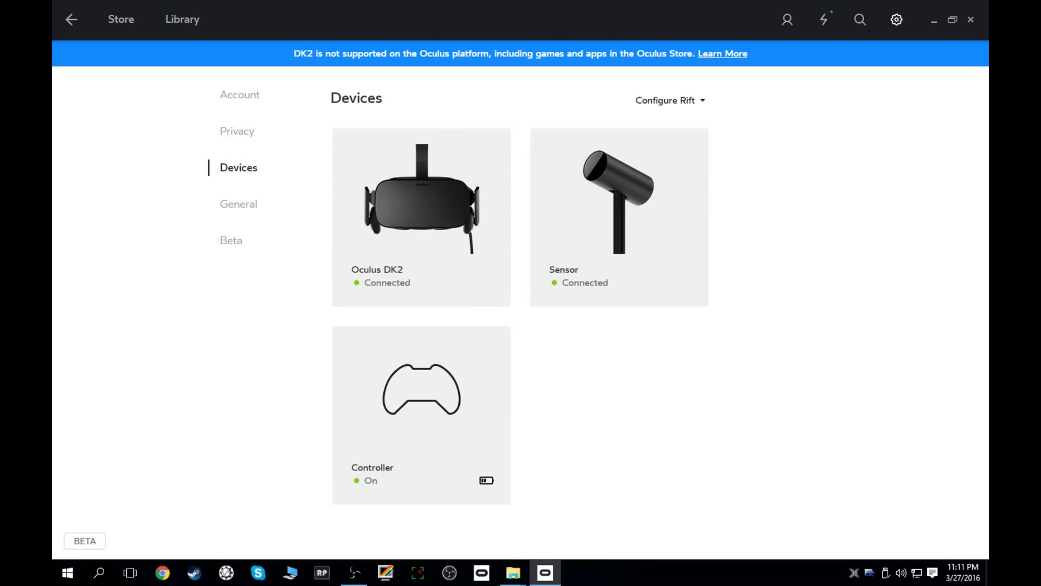
left_click(669, 100)
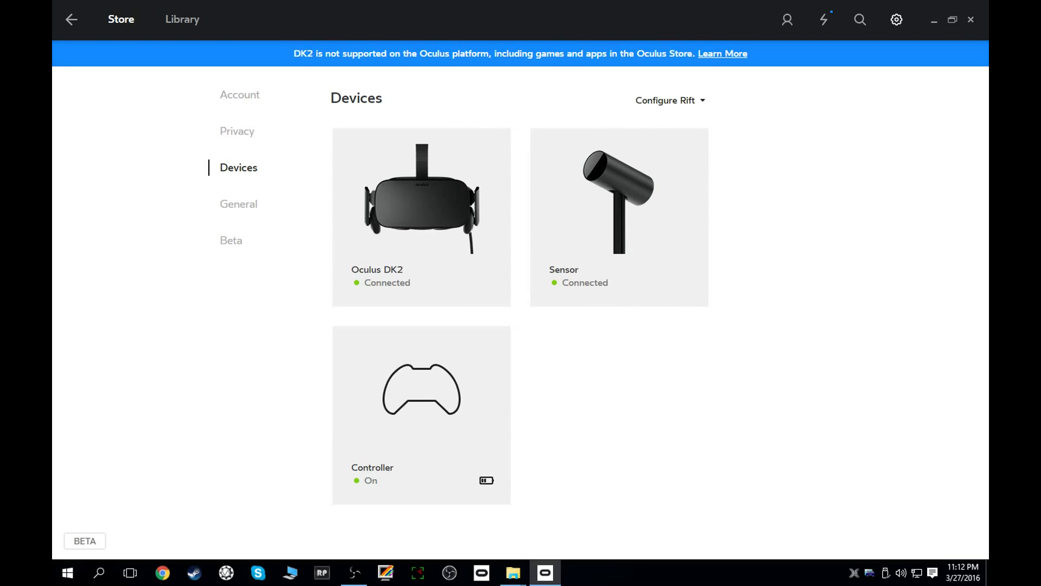
left_click(121, 18)
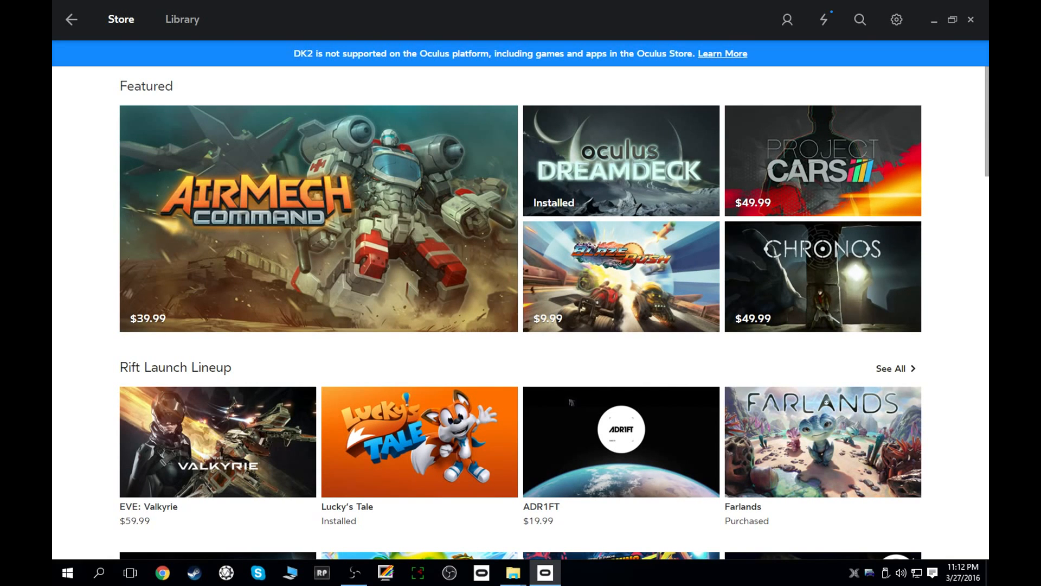
scroll("down", 3)
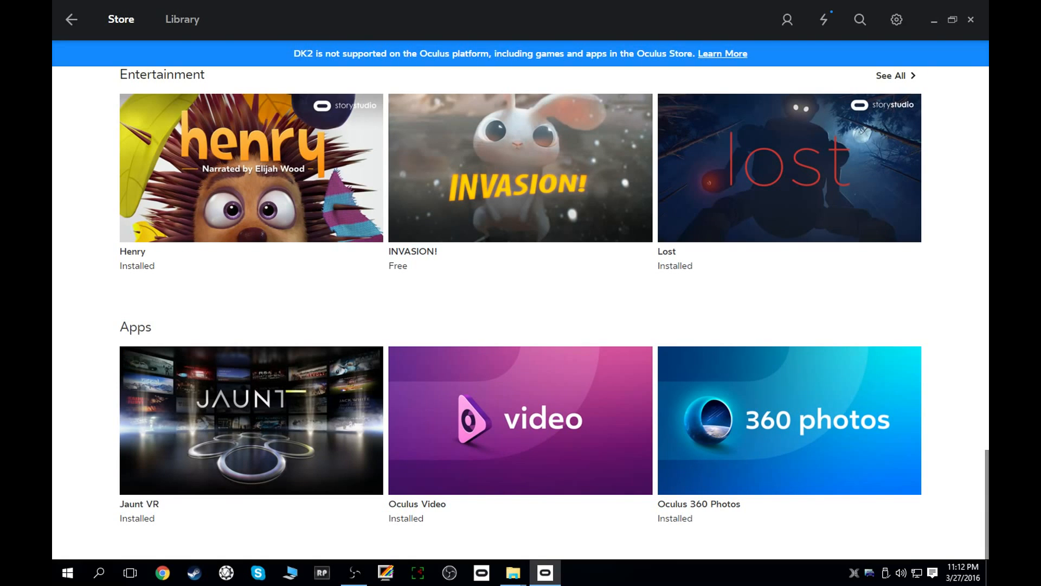
scroll("up", 3)
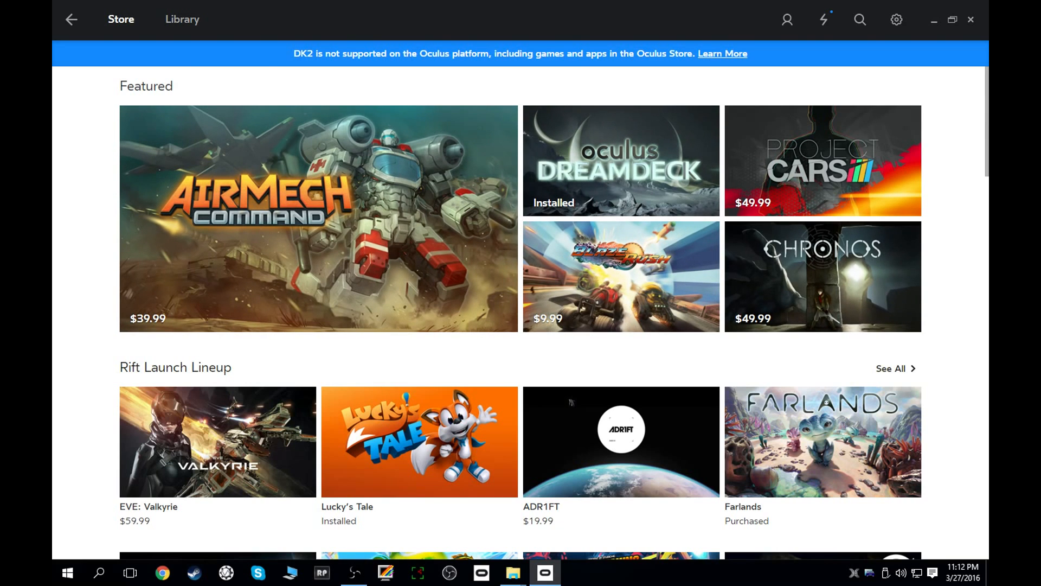
scroll("down", 3)
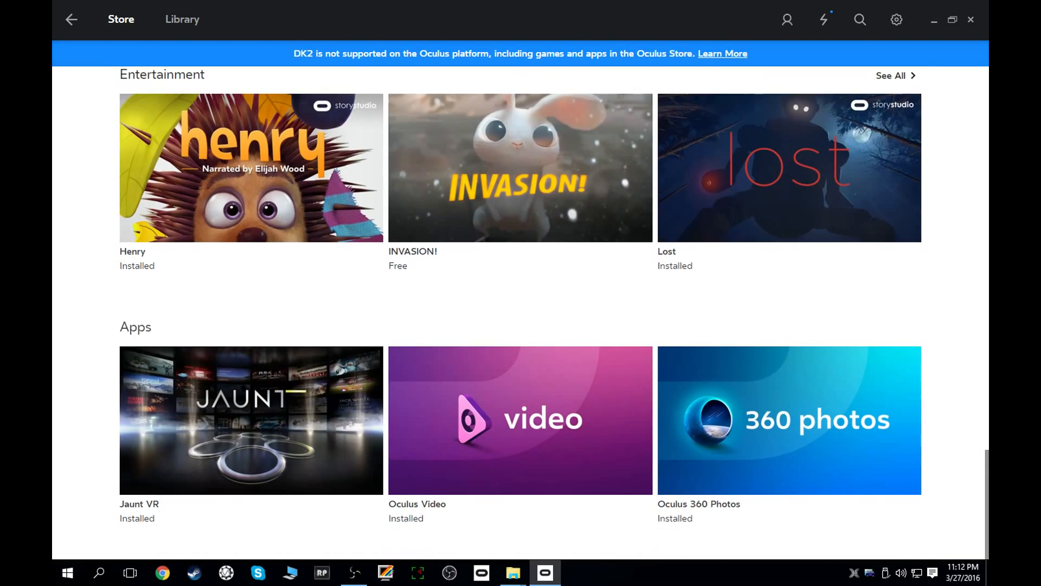
scroll("up", 3)
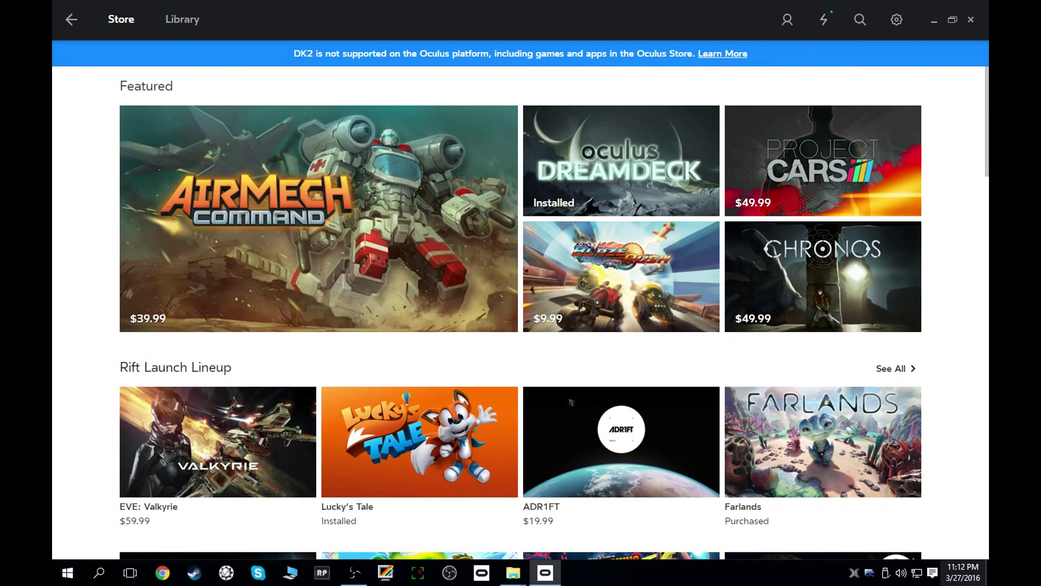
mouse_move(951, 572)
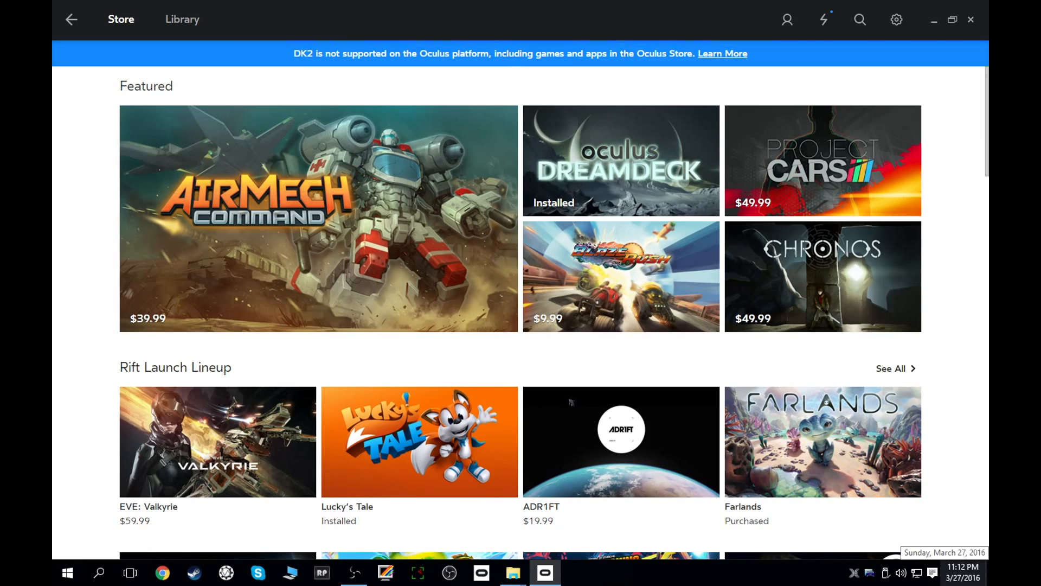